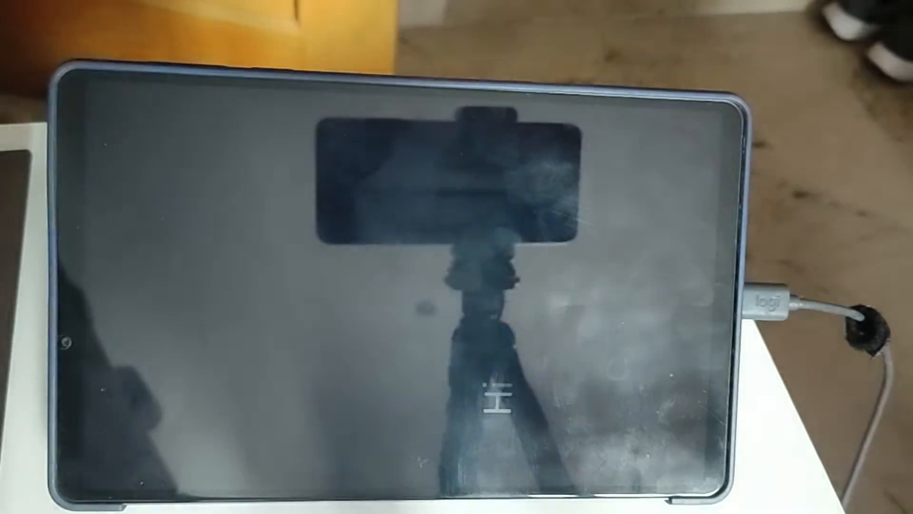
- Switch from the tablet footage to the PC with File Explorer open on Inicio
left_click(676, 178)
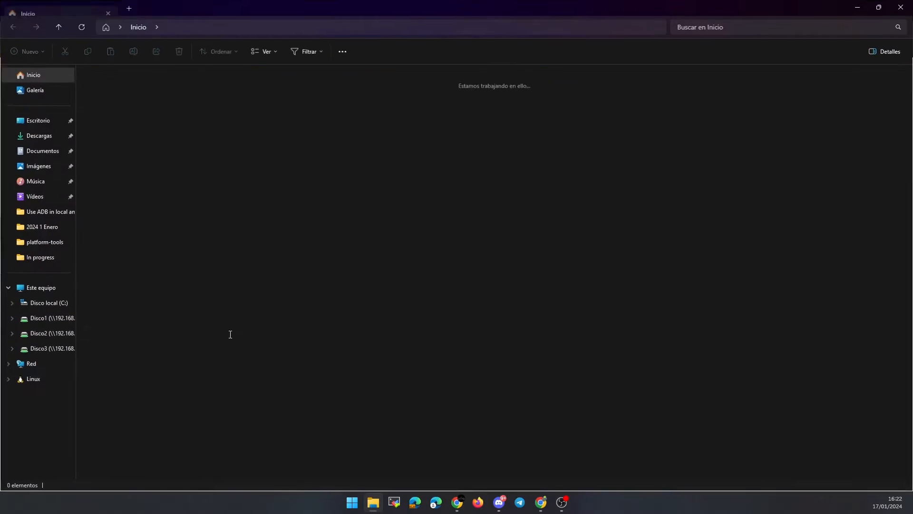
- Go into Downloads and enter the Lenovo Y700 2022 files folder
left_click(39, 135)
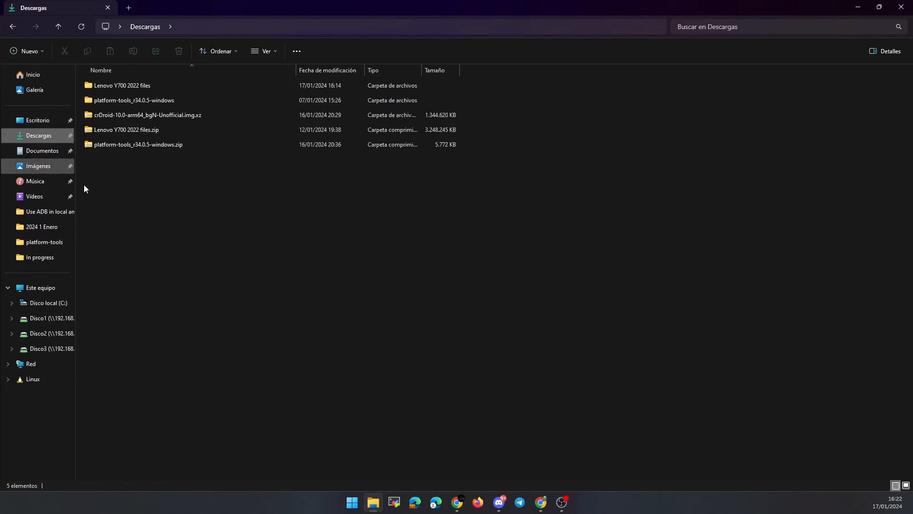
left_click(126, 129)
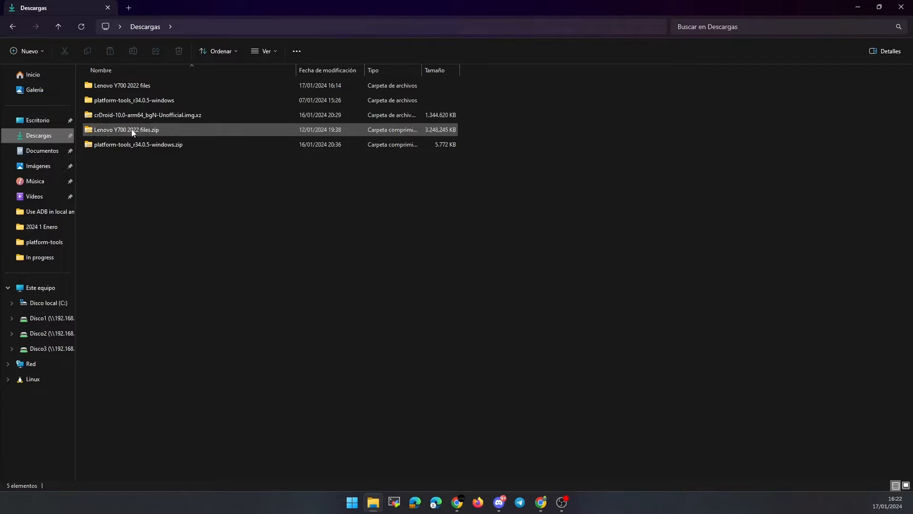
left_click(125, 129)
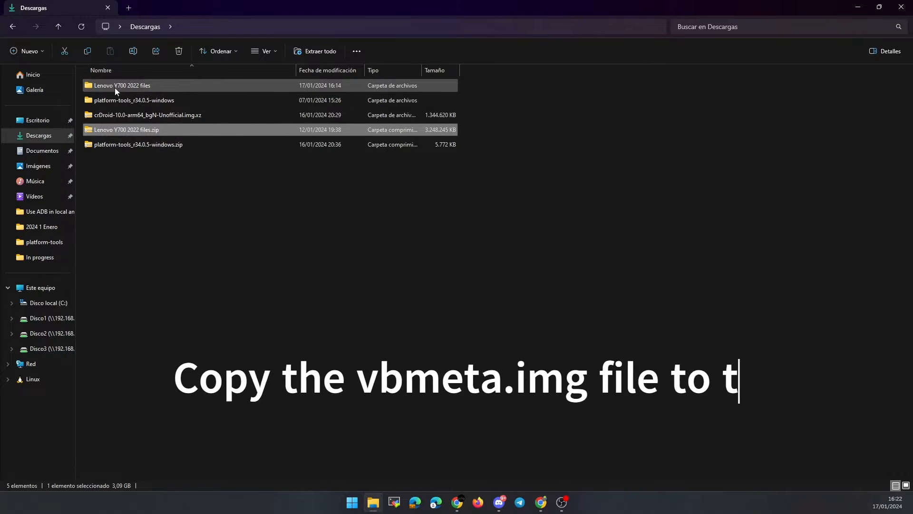
double_click(122, 85)
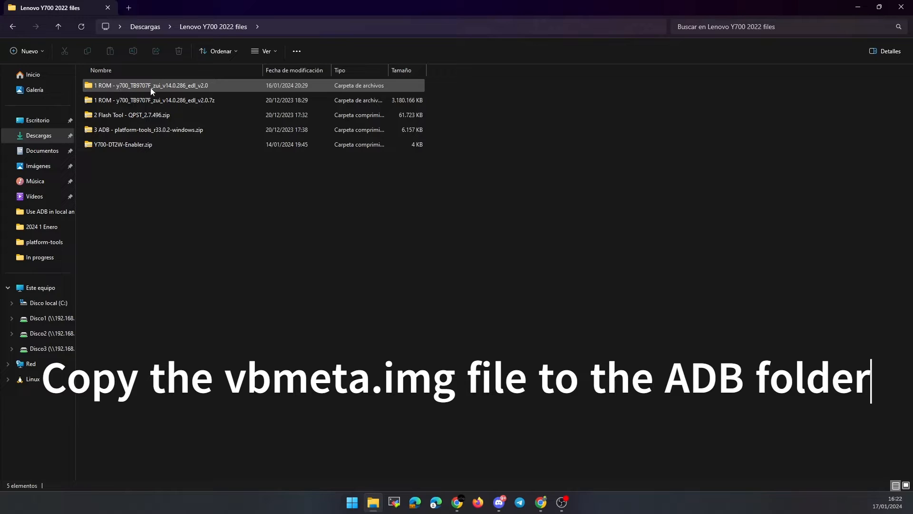
- Drill through the stock ROM folders into images and copy vbmeta.img
left_click(154, 100)
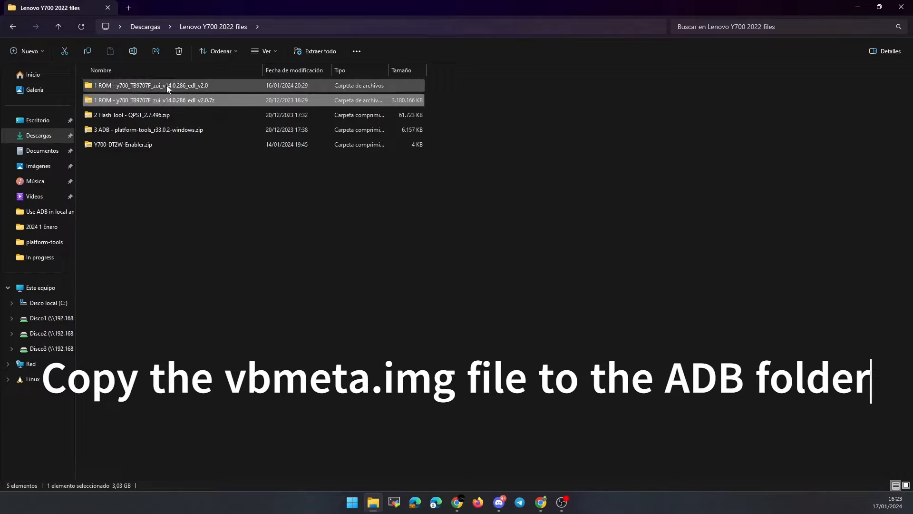
double_click(151, 84)
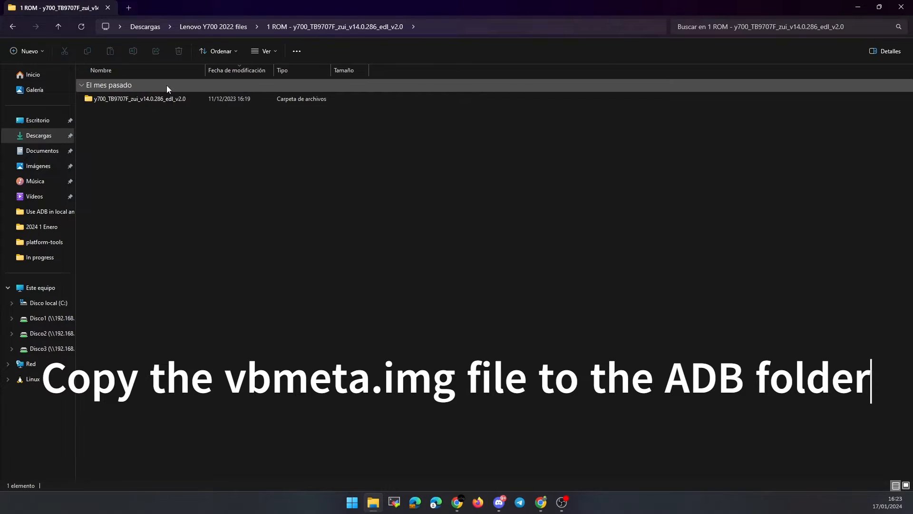
double_click(139, 98)
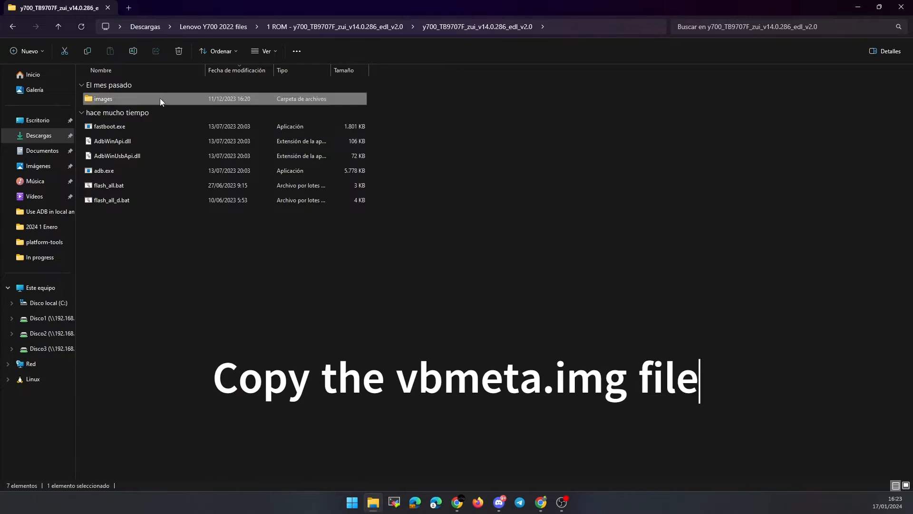
double_click(102, 98)
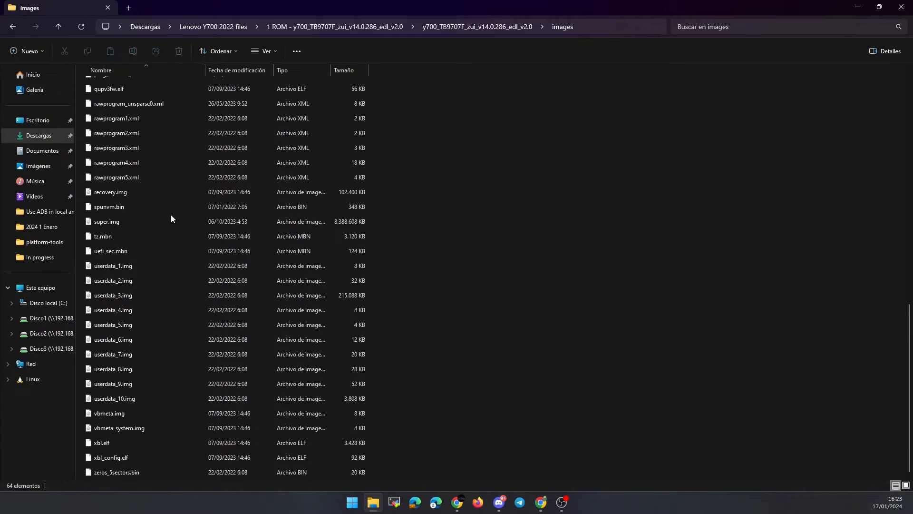
left_click(109, 413)
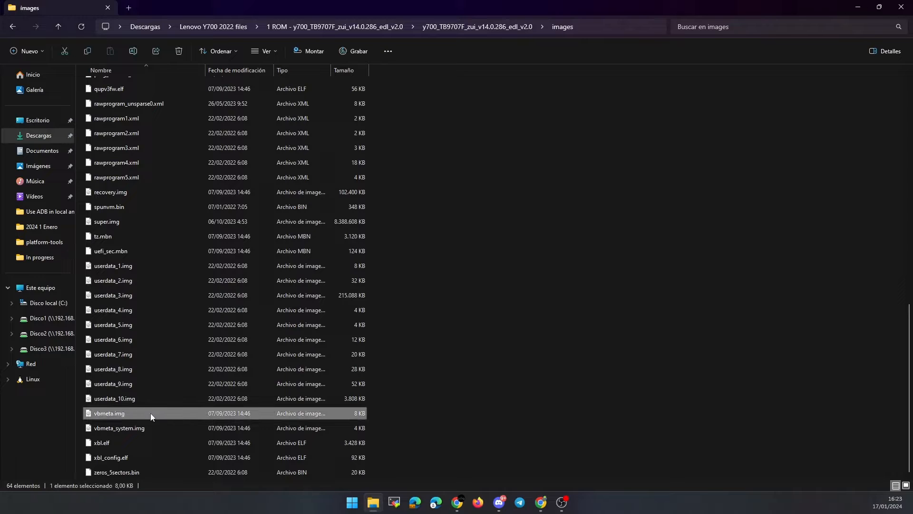
mouse_move(139, 201)
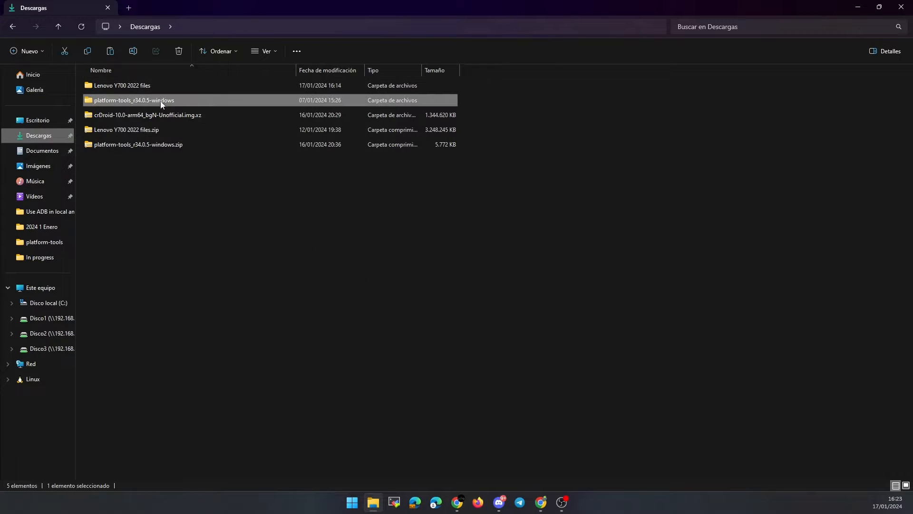
- Paste vbmeta.img into platform-tools next to adb and fastboot, then go back to Descargas
double_click(133, 100)
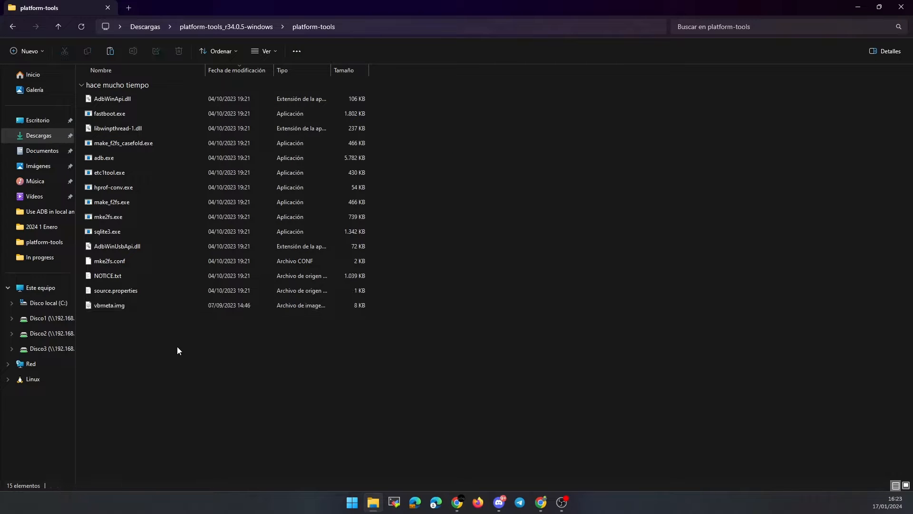
left_click(227, 27)
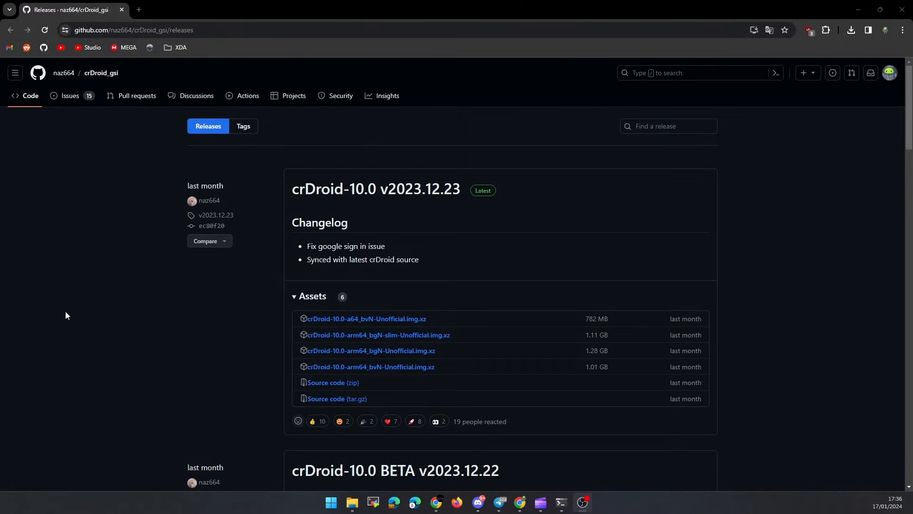
mouse_move(454, 370)
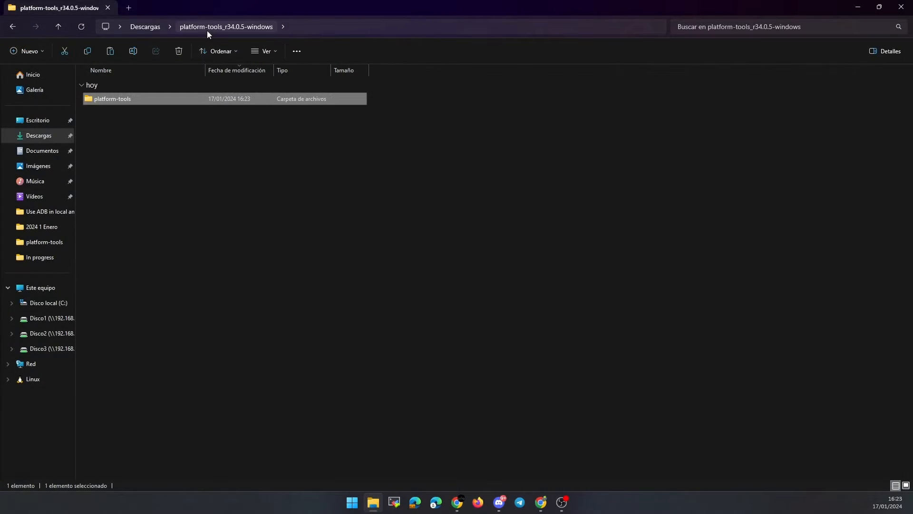
left_click(144, 26)
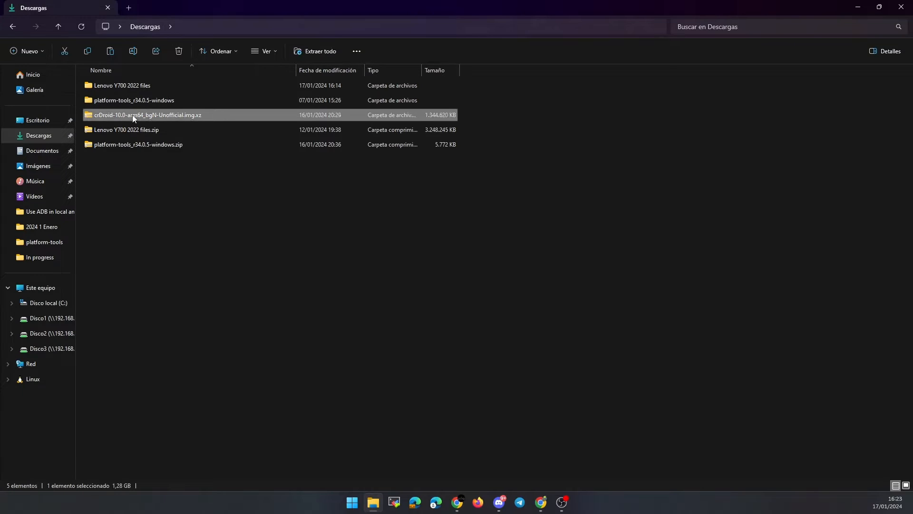
- Copy crDroid-10.0-arm64_bgN-Unofficial.img.xz into platform-tools and extract it with Extraer todo
right_click(146, 115)
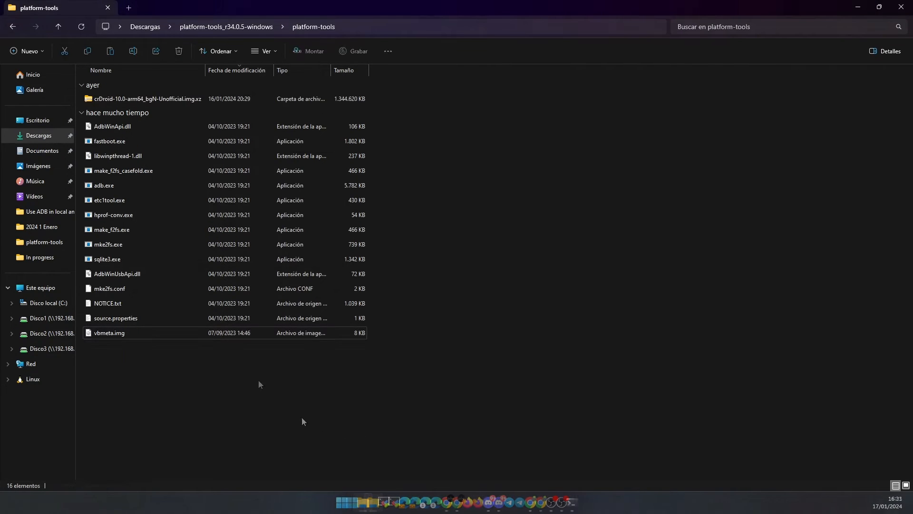
right_click(147, 98)
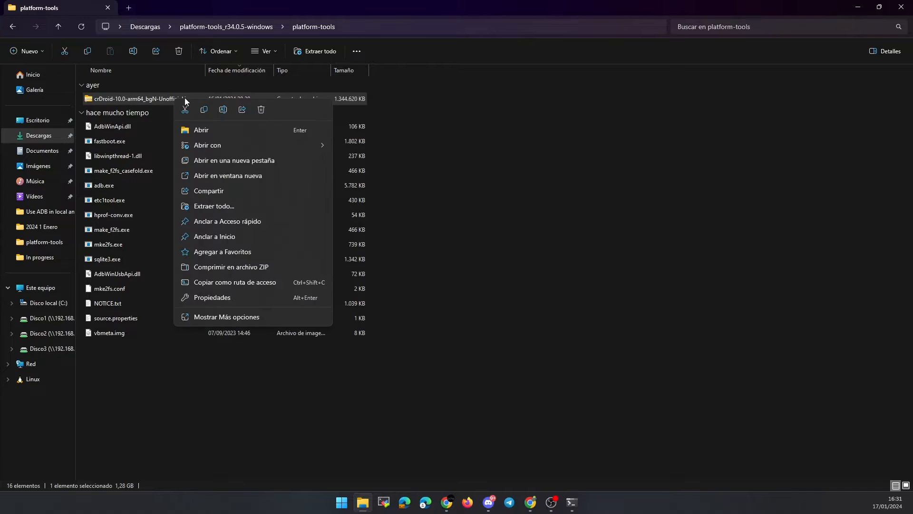
left_click(226, 320)
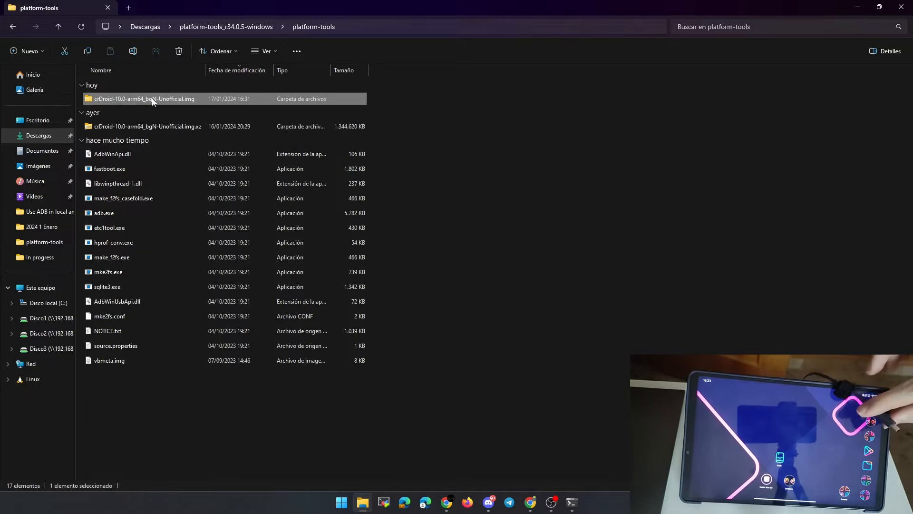
double_click(144, 98)
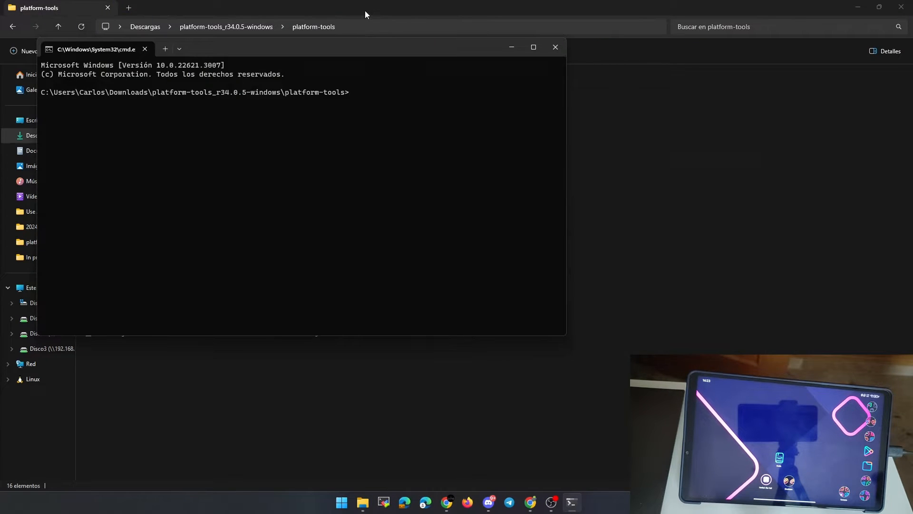
- Run 'adb devices' to confirm the tablet is attached, then 'adb reboot bootloader'
type("adb")
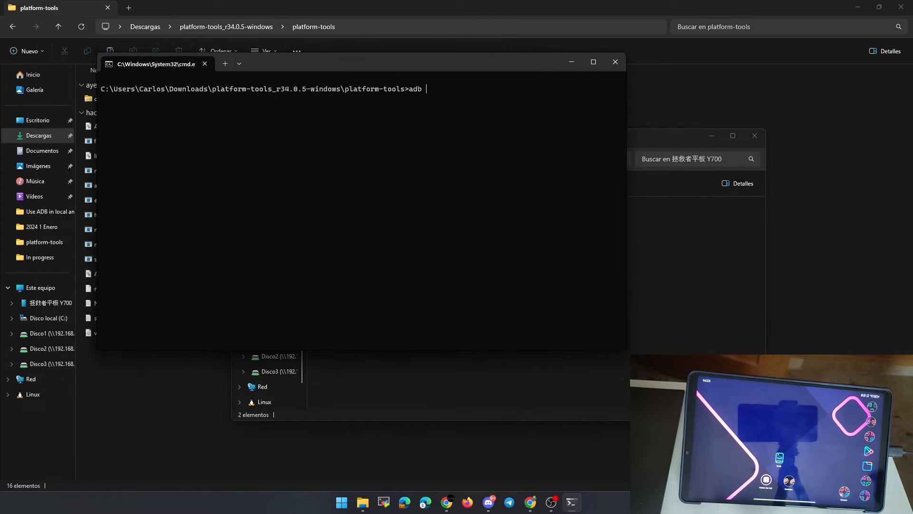
type("devices")
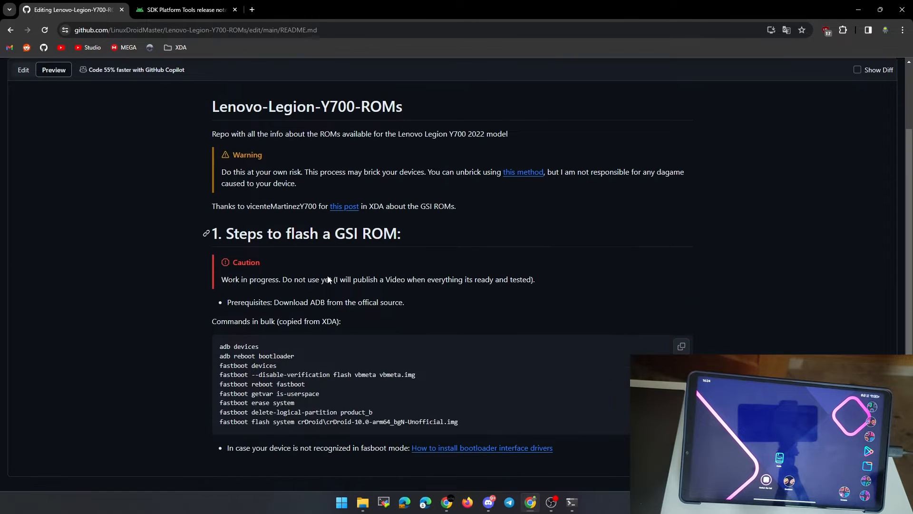
double_click(244, 356)
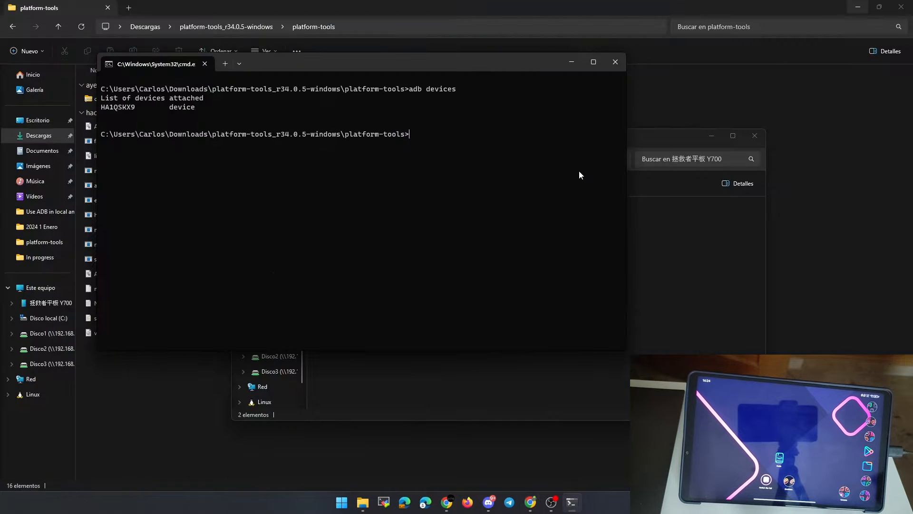
type("adb reboot bootloader")
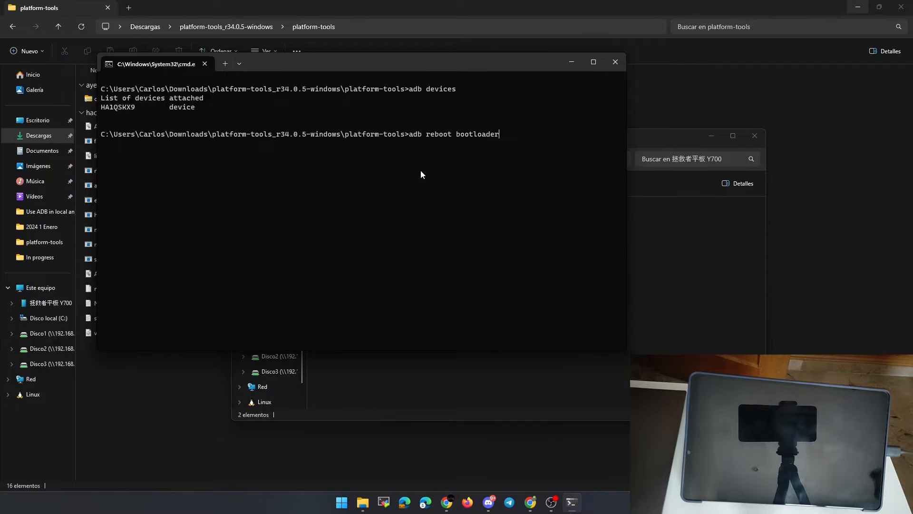
key("enter")
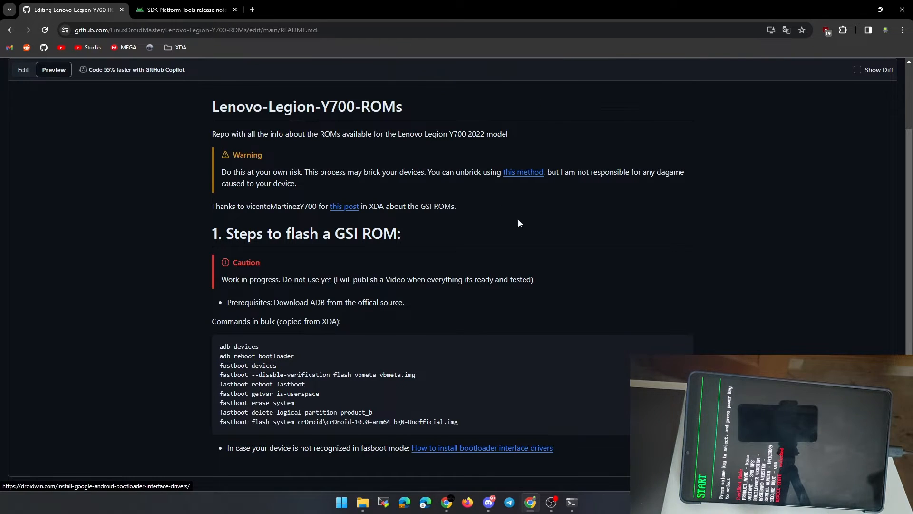
- Read through the DroidWin guide on installing bootloader interface drivers
left_click(482, 447)
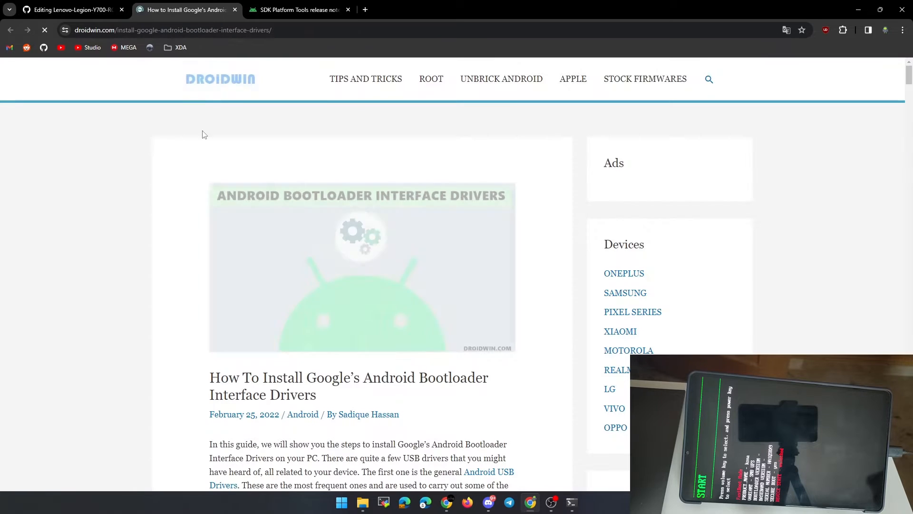
scroll("down", 3)
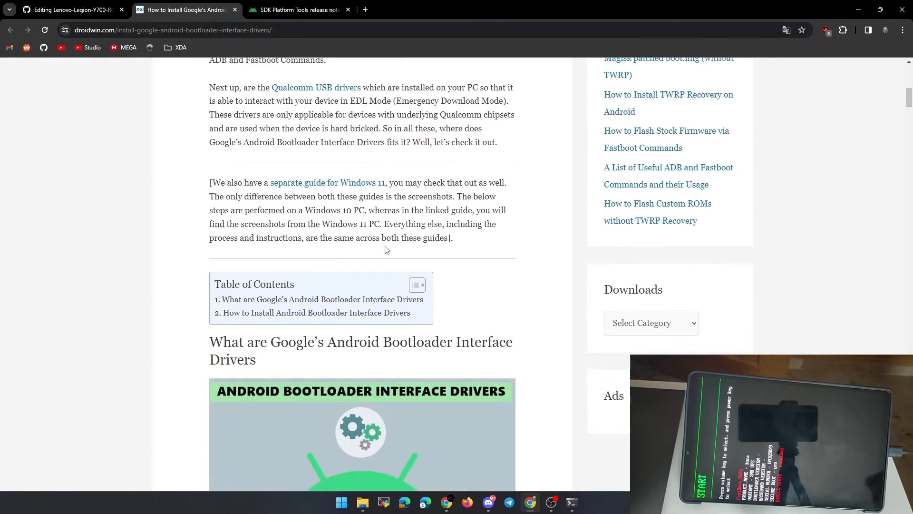
scroll("down", 3)
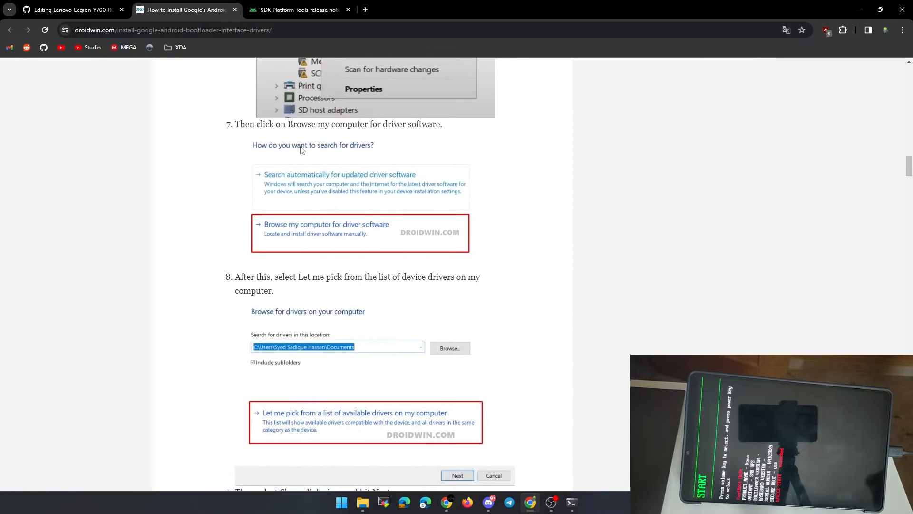
scroll("down", 3)
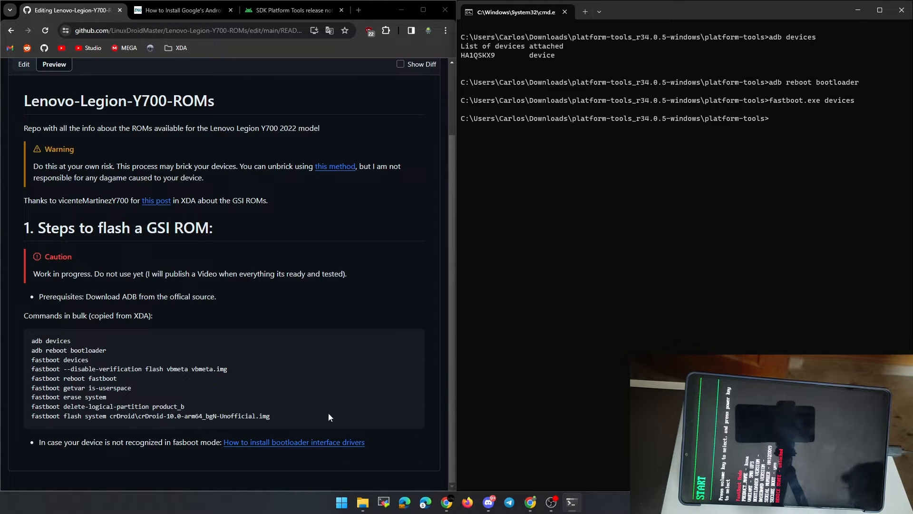
- Start Actualizar controlador for the unrecognised Android device under Otros dispositivos
left_click(342, 502)
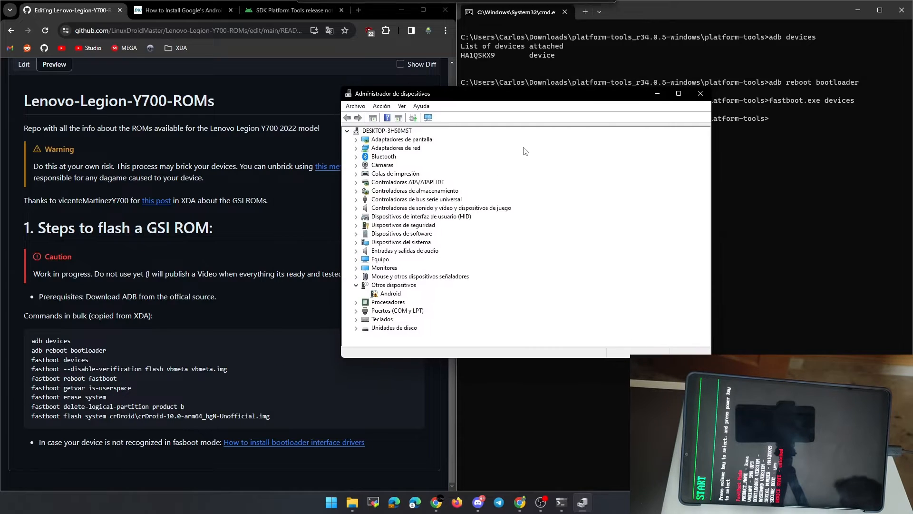
right_click(390, 293)
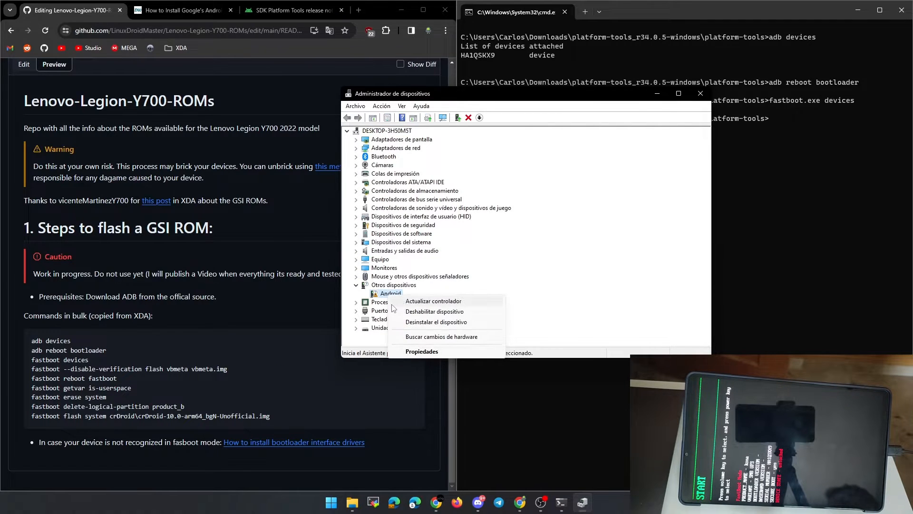
left_click(422, 351)
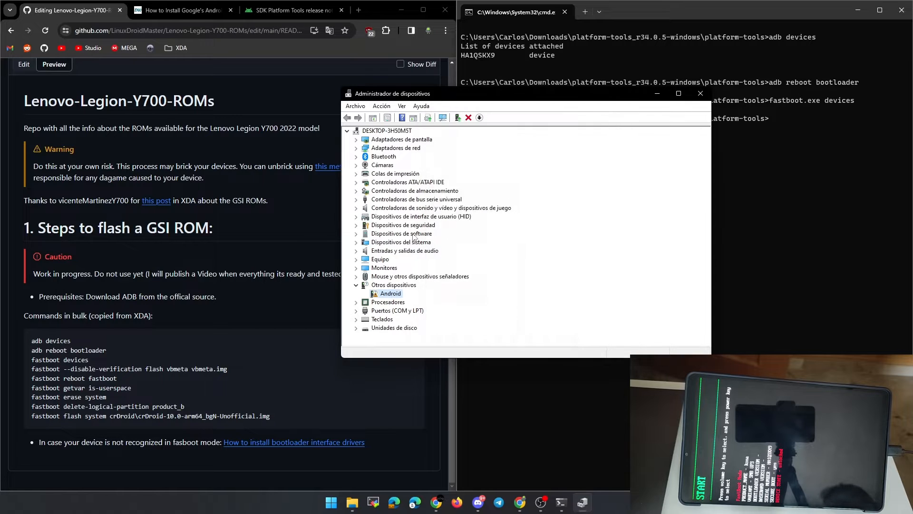
right_click(390, 293)
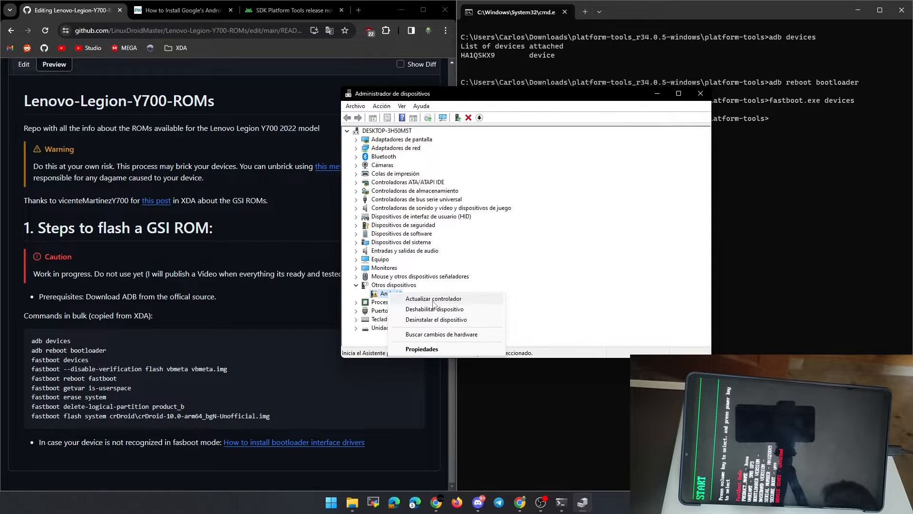
left_click(433, 298)
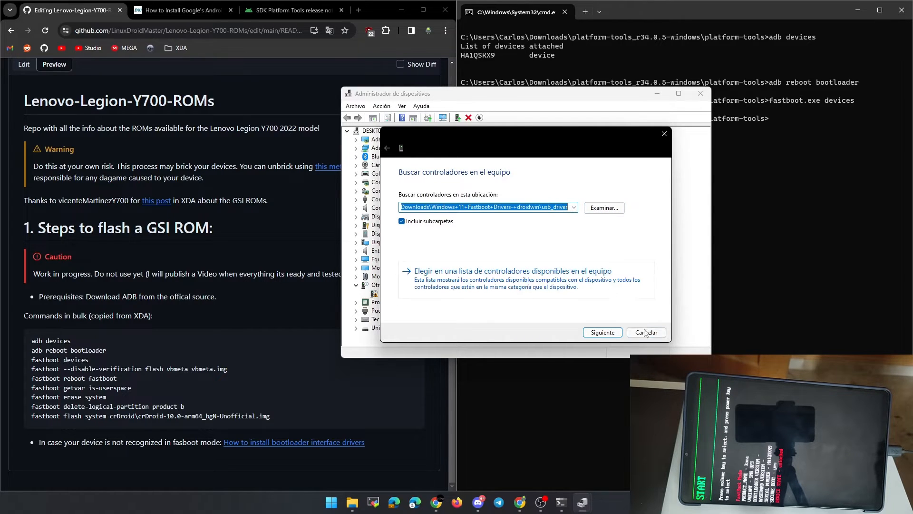
- Choose to pick a driver from a list of all device types and reach Usar disco
left_click(512, 271)
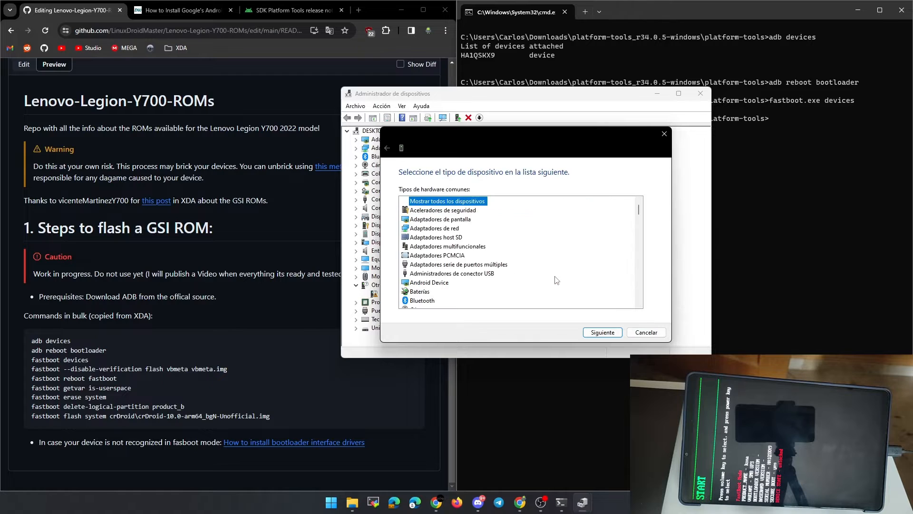
left_click(603, 332)
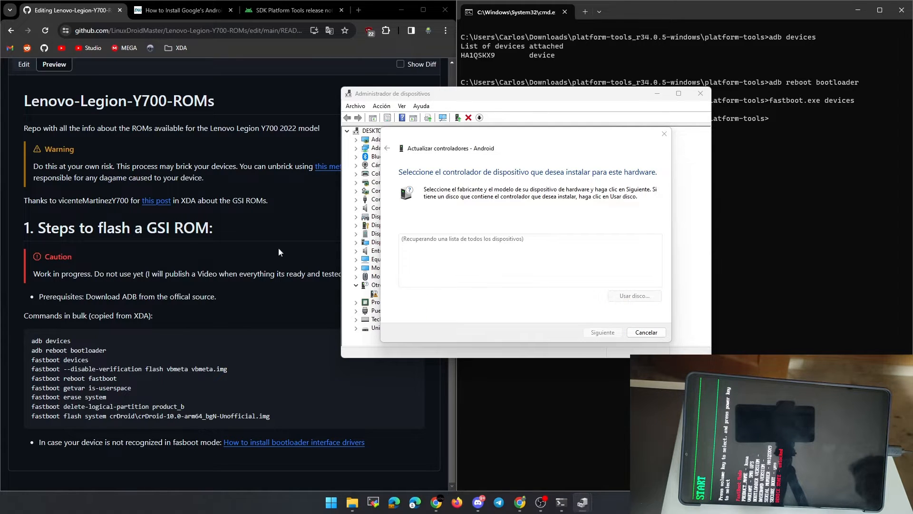
left_click(634, 296)
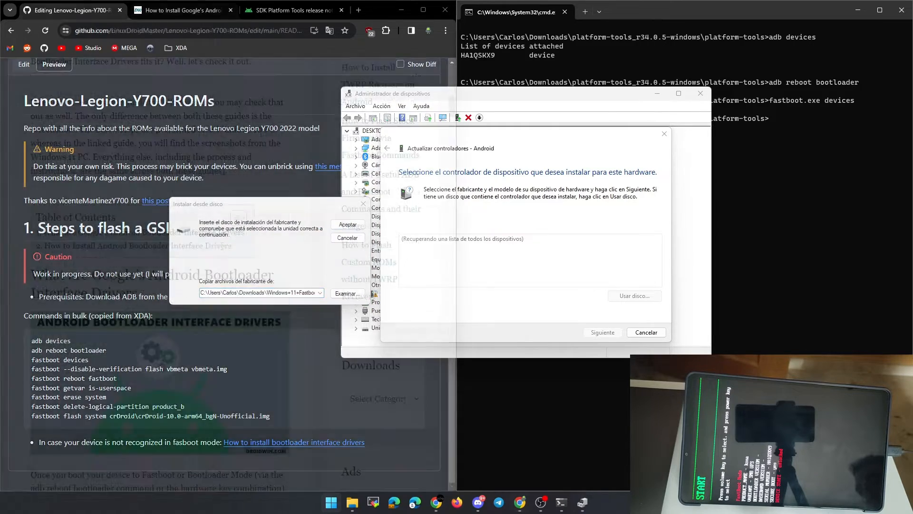
- Download the Windows 11 Fastboot Drivers droidwin.zip from AndroidFileHost's primary mirror
left_click(180, 10)
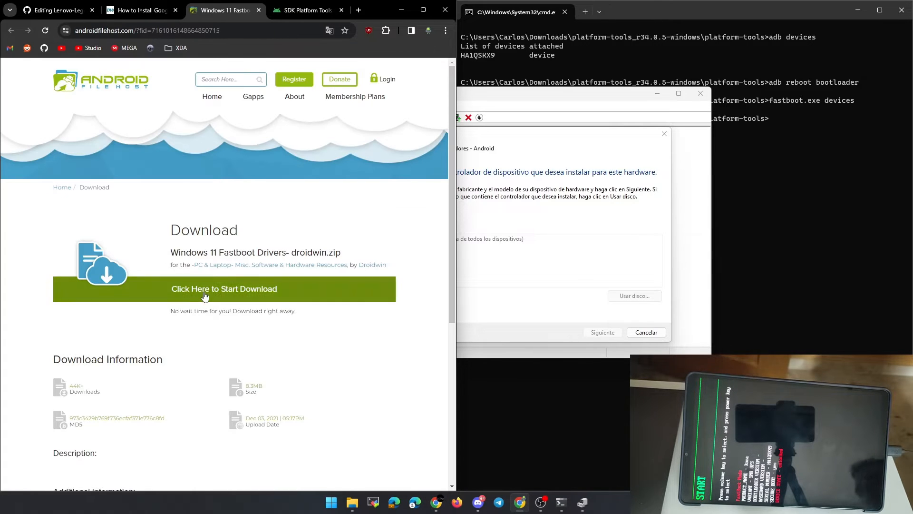
left_click(224, 288)
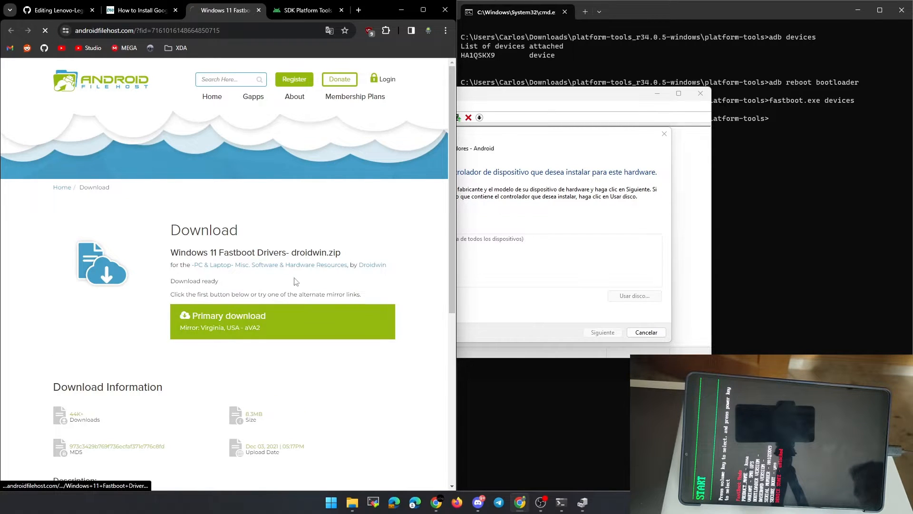
left_click(394, 30)
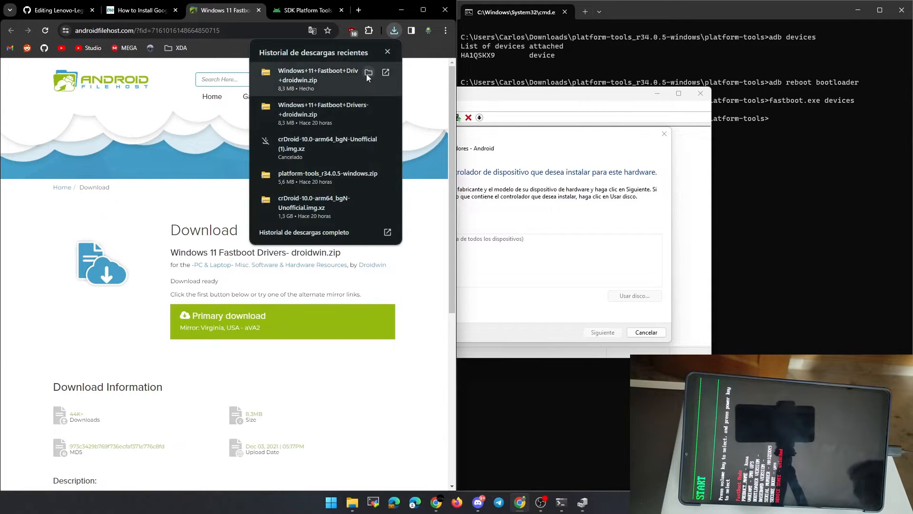
- Extract the Windows 11 Fastboot Drivers zip into its own droidwin folder in Descargas
left_click(368, 72)
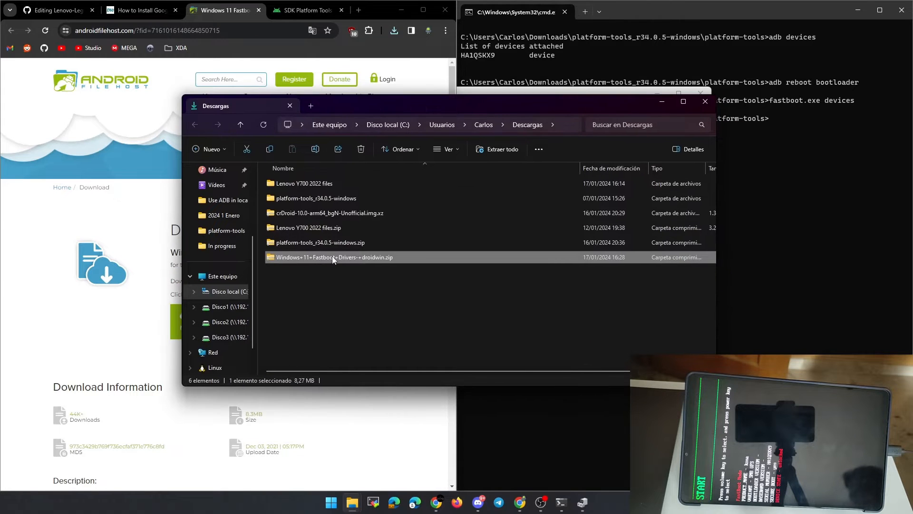
right_click(333, 257)
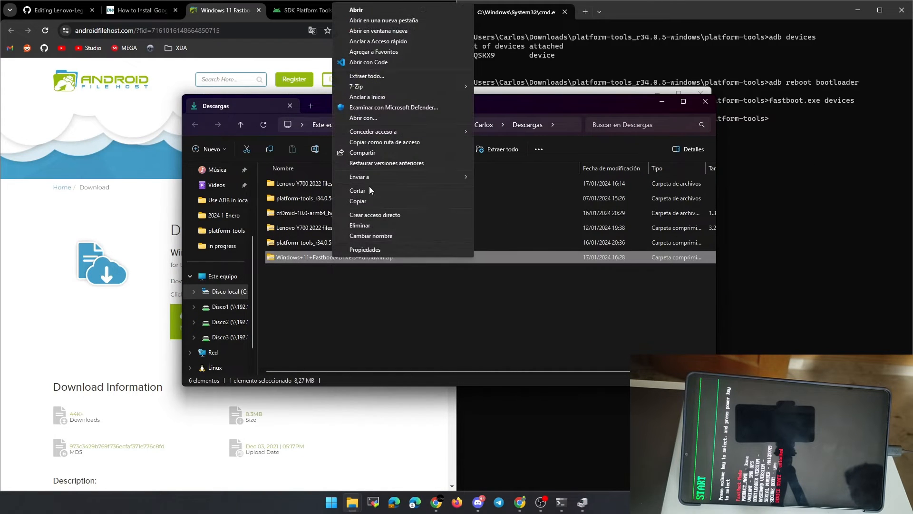
left_click(444, 298)
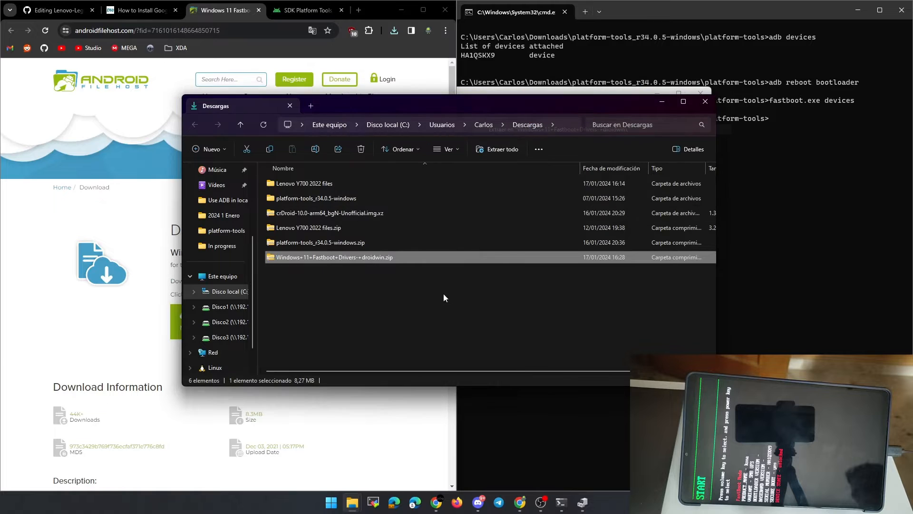
left_click(501, 149)
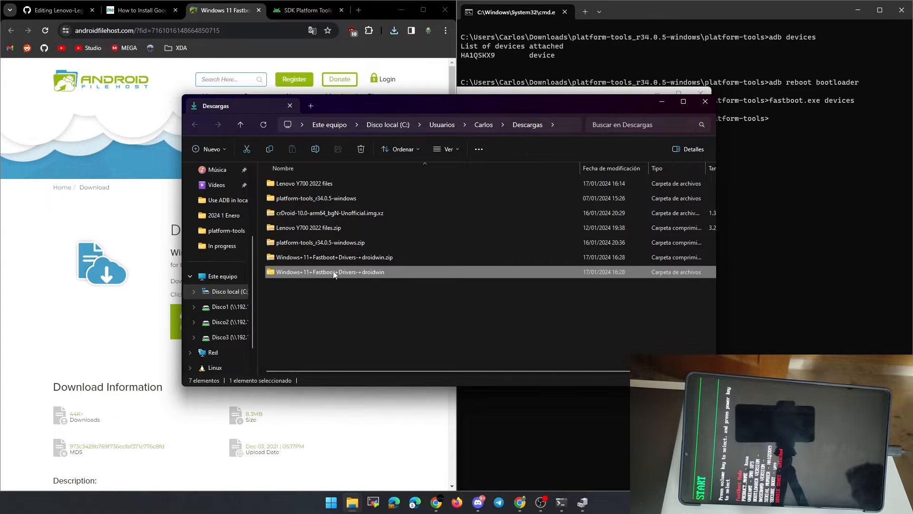
- Point Instalar desde disco at android_winusb.inf inside the droidwin usb_driver folder
double_click(330, 271)
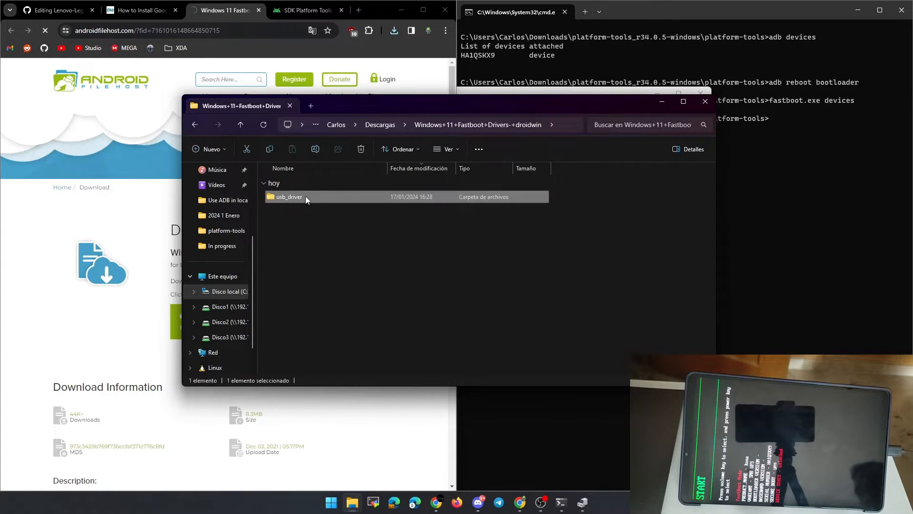
double_click(289, 196)
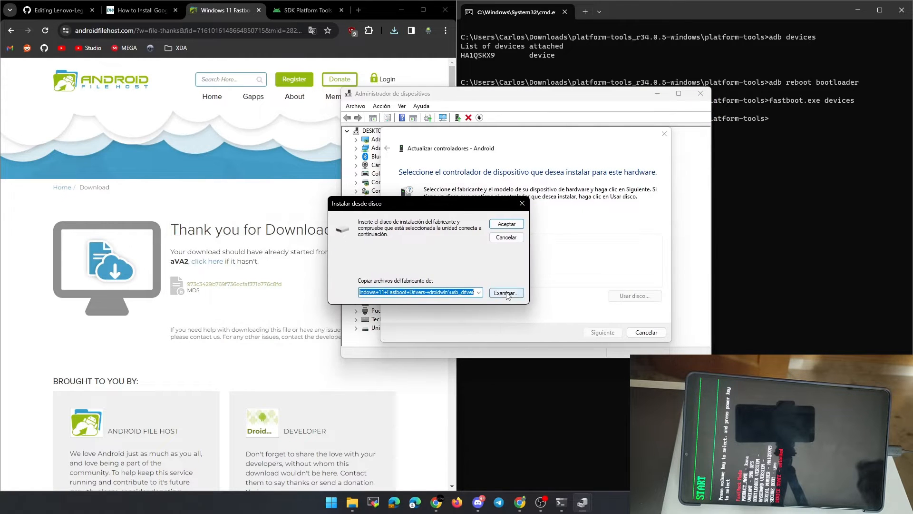
left_click(506, 292)
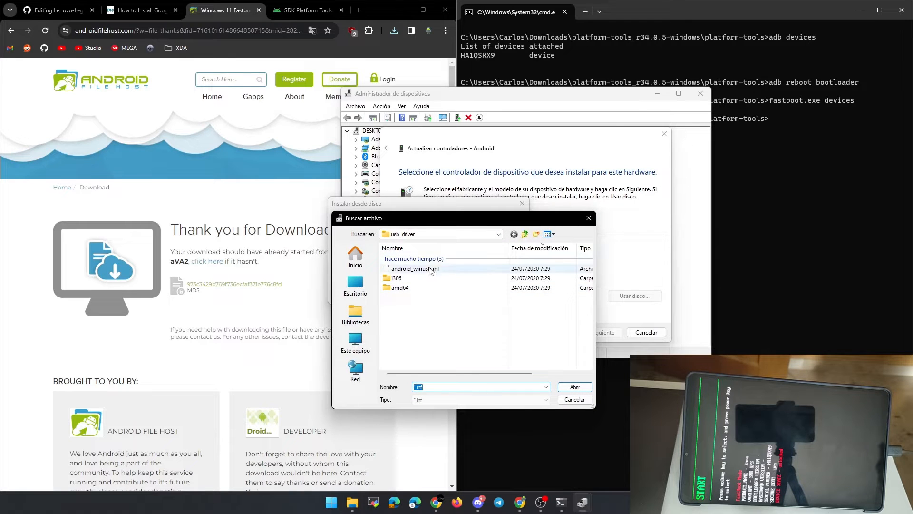
left_click(572, 387)
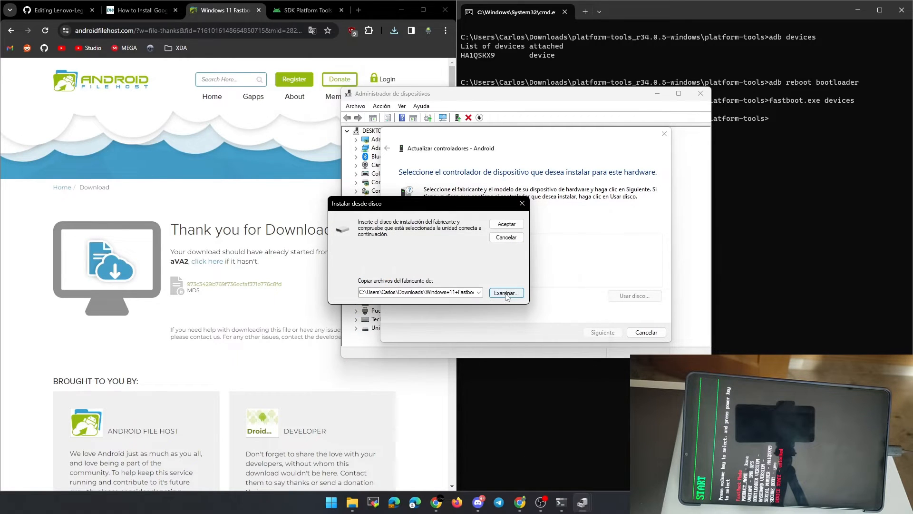
left_click(505, 223)
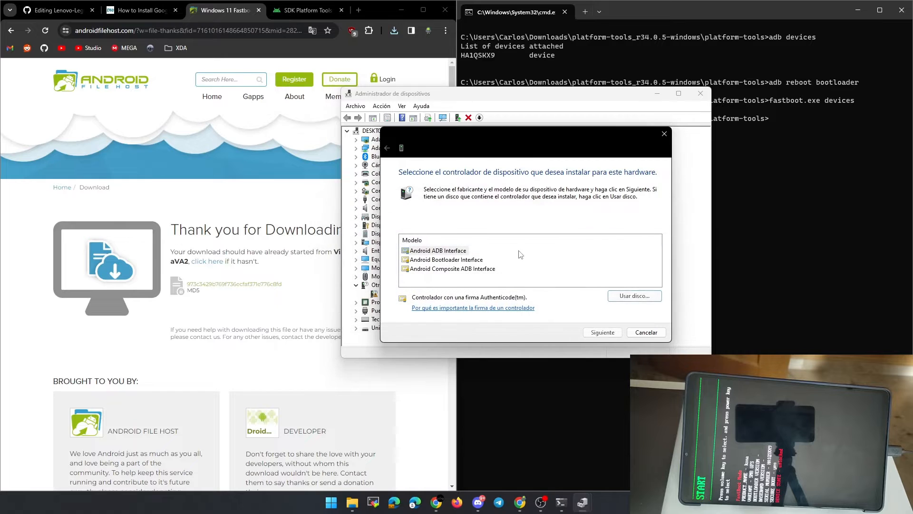
- Install the Android ADB Interface driver, accepting the compatibility warning, and close the wizard
left_click(438, 250)
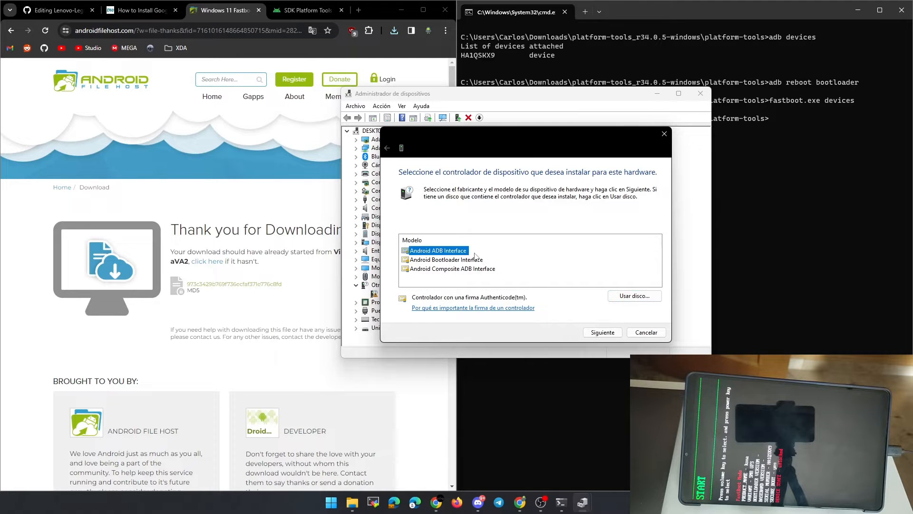
left_click(603, 332)
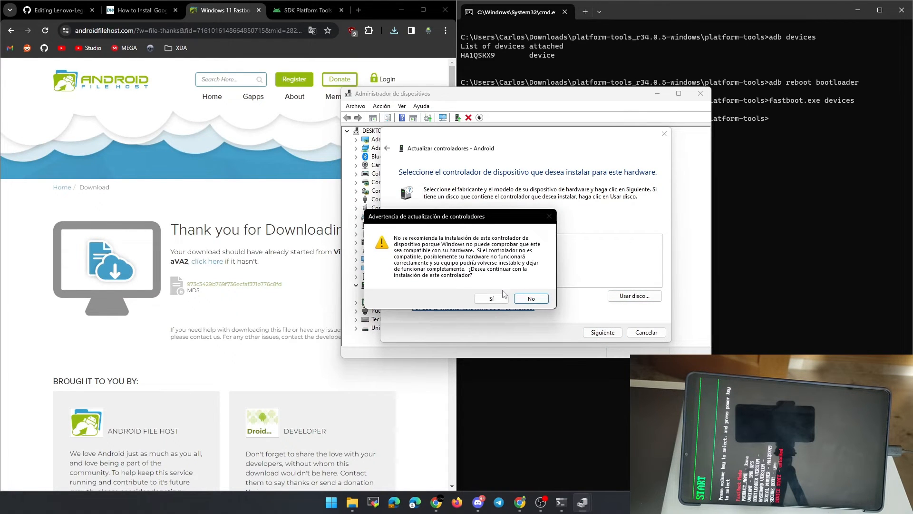
left_click(491, 298)
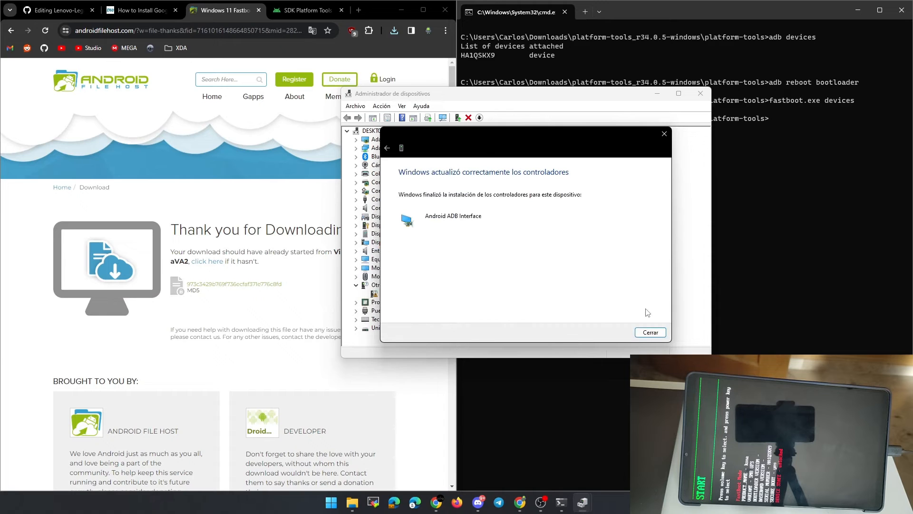
left_click(650, 332)
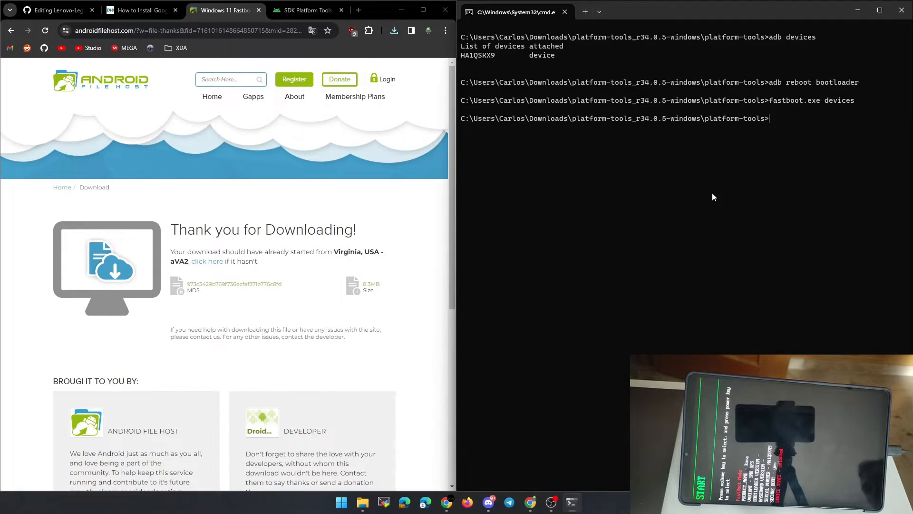
- Confirm the tablet in 'fastboot.exe devices', then flash vbmeta.img with --disable-verification after checking it in platform-tools
type("fastboot.exe devices")
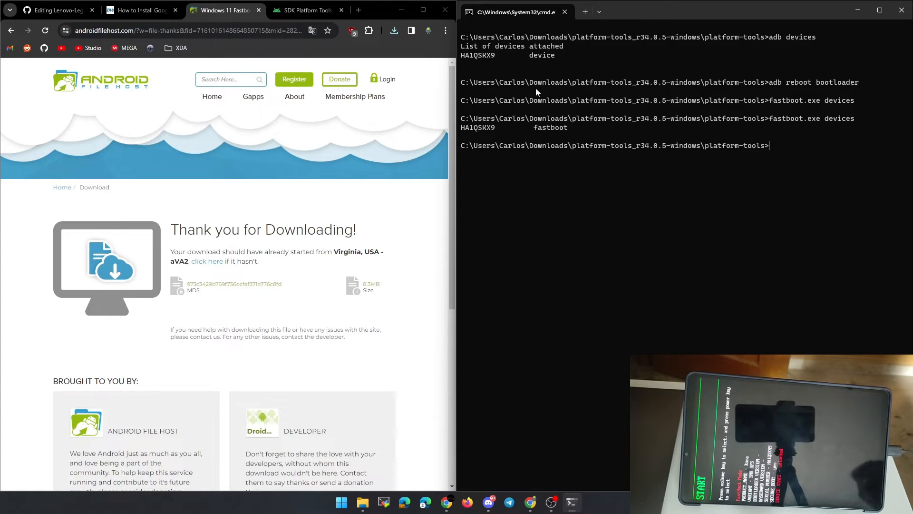
left_click(52, 9)
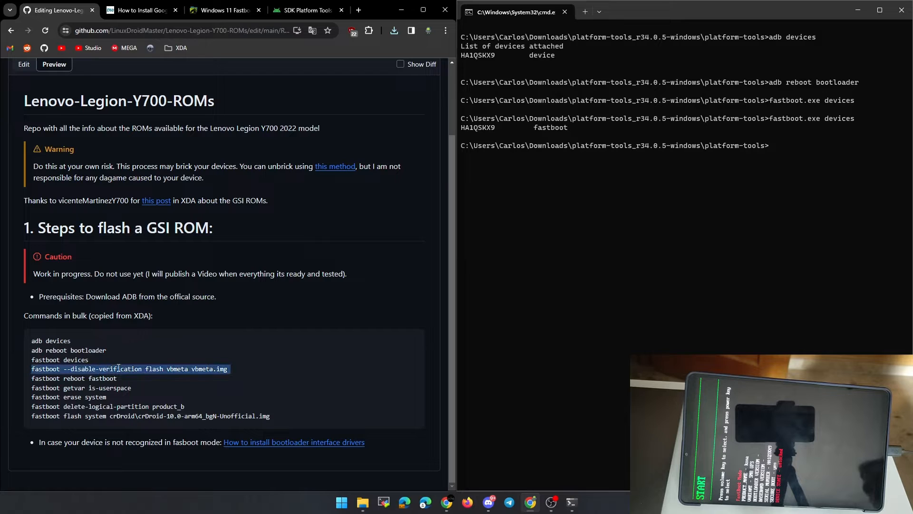
type("fastboot --disable-verification flash vbmeta vbmeta.img")
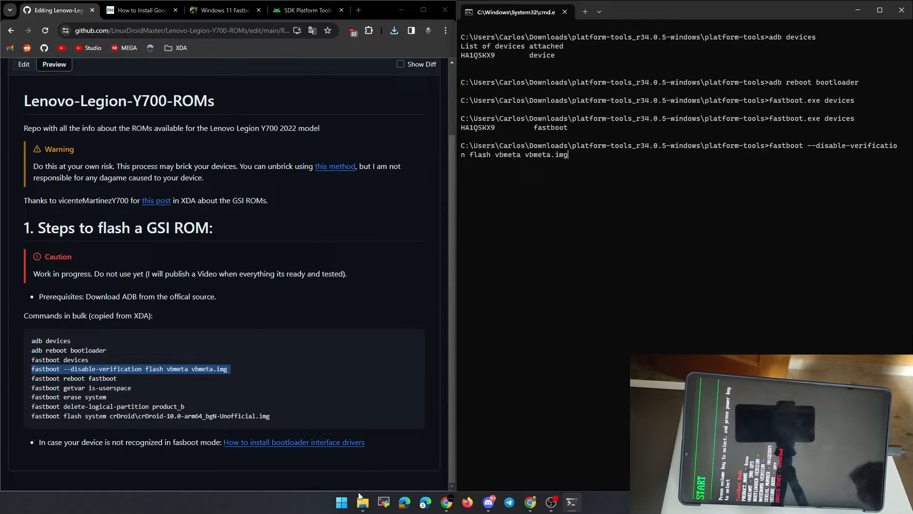
left_click(363, 501)
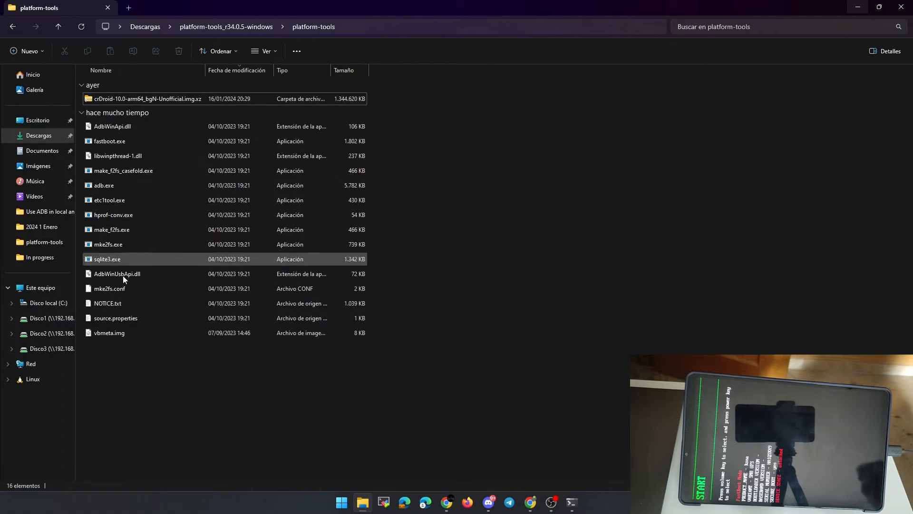
left_click(109, 333)
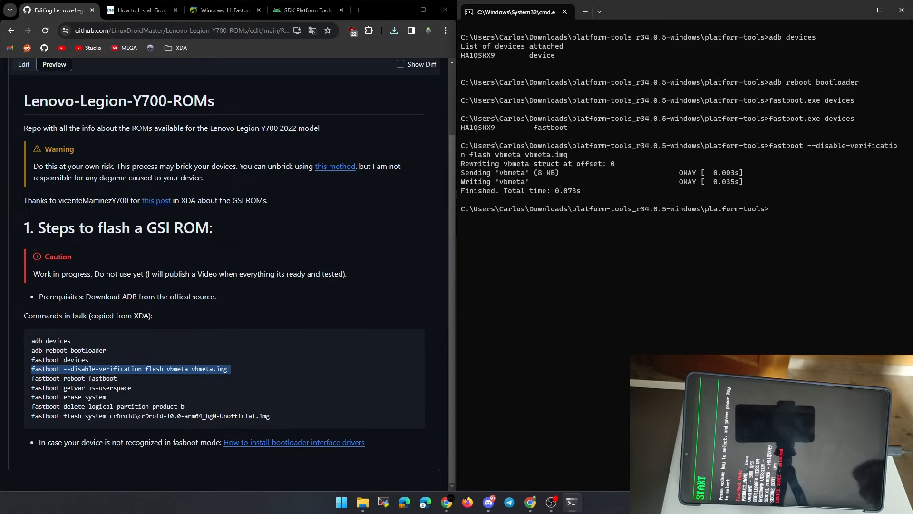
mouse_move(502, 234)
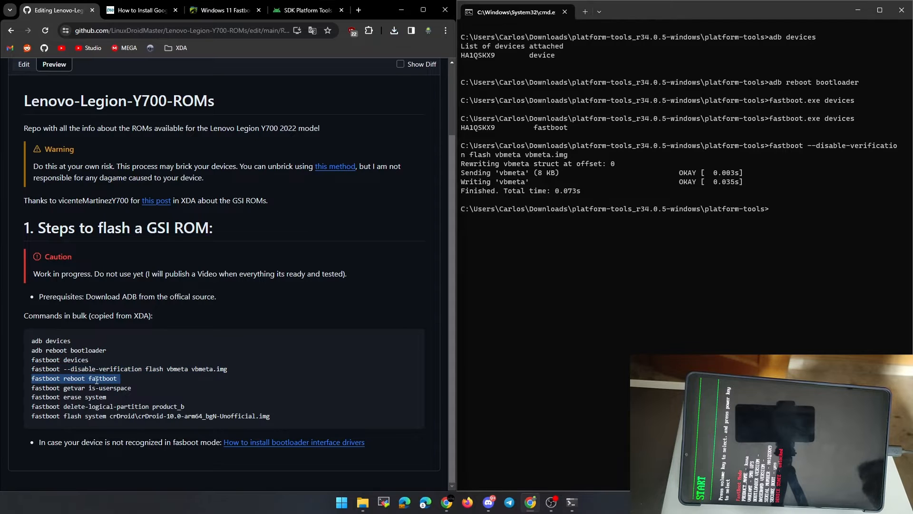
- Reboot into userspace fastboot with 'fastboot.exe reboot fastboot', then run 'fastboot erase system'
type("fastboot reboot fastboot")
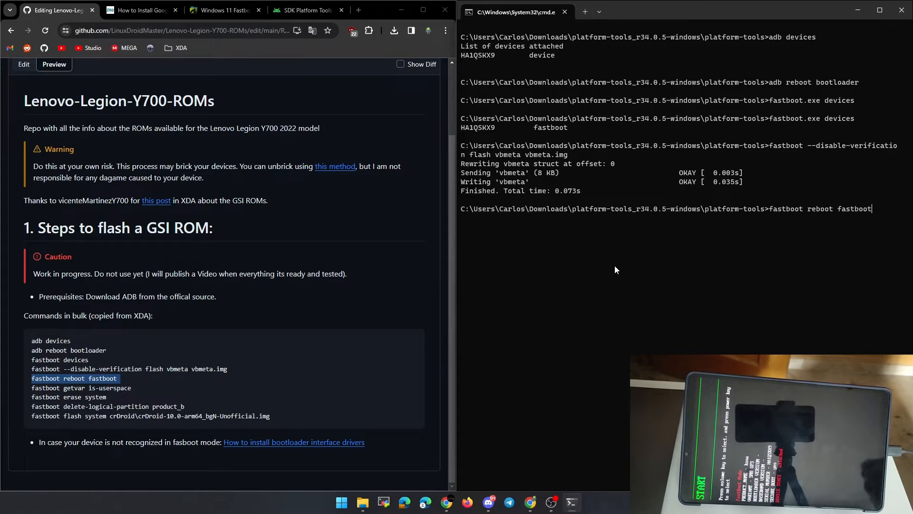
key("enter")
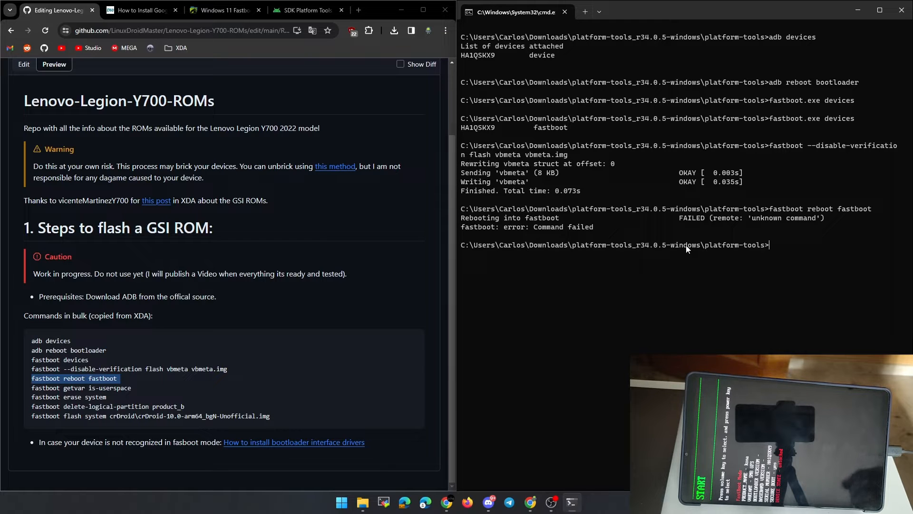
mouse_move(752, 230)
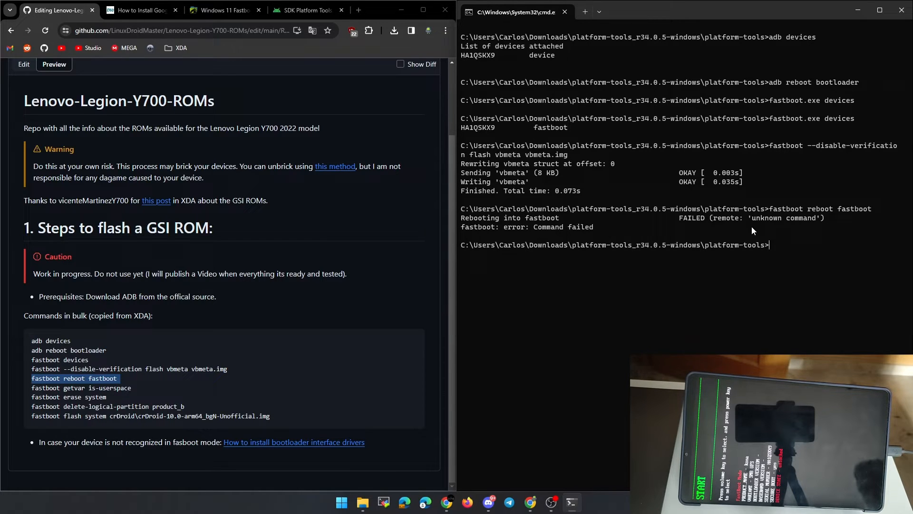
type("fastboot.exe")
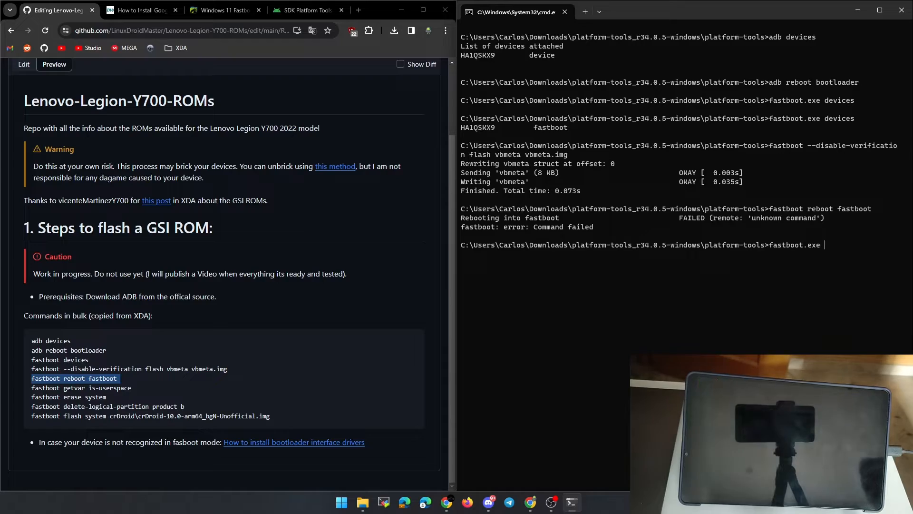
type("reboot fastboot")
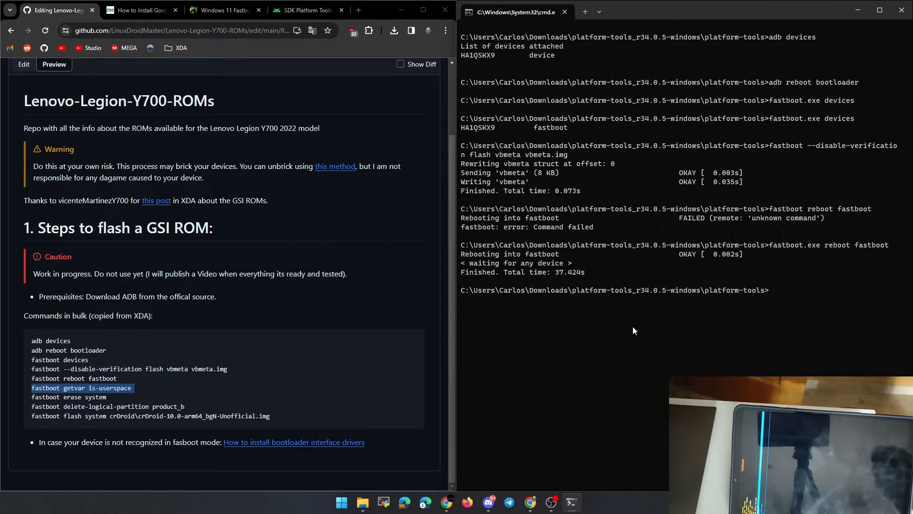
mouse_move(583, 268)
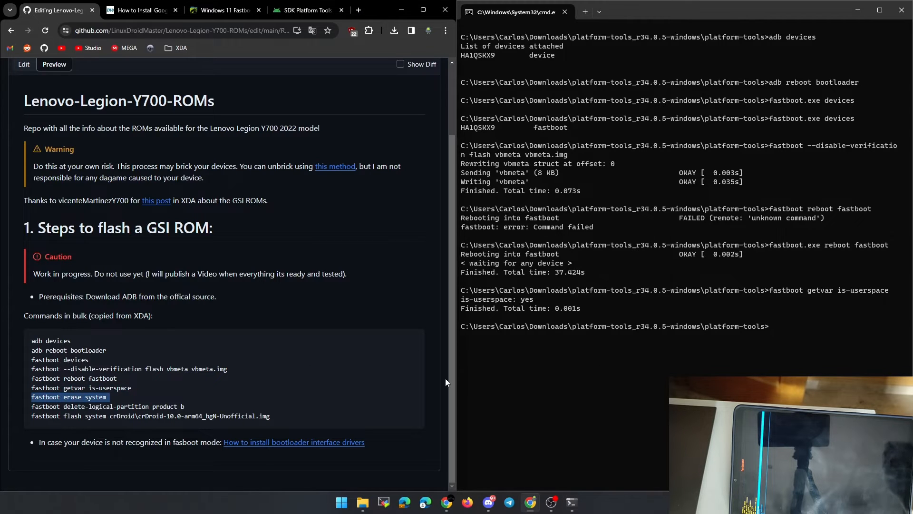
type("fastboot erase system")
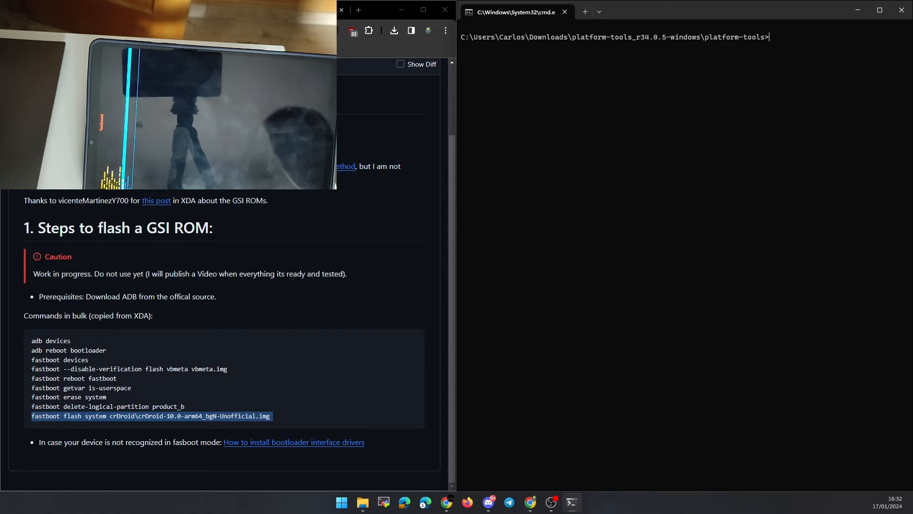
- Flash crDroid\crDroid-10.0-arm64_bgN-Unofficial.img to the system partition with fastboot.exe
type("fastboot.exe")
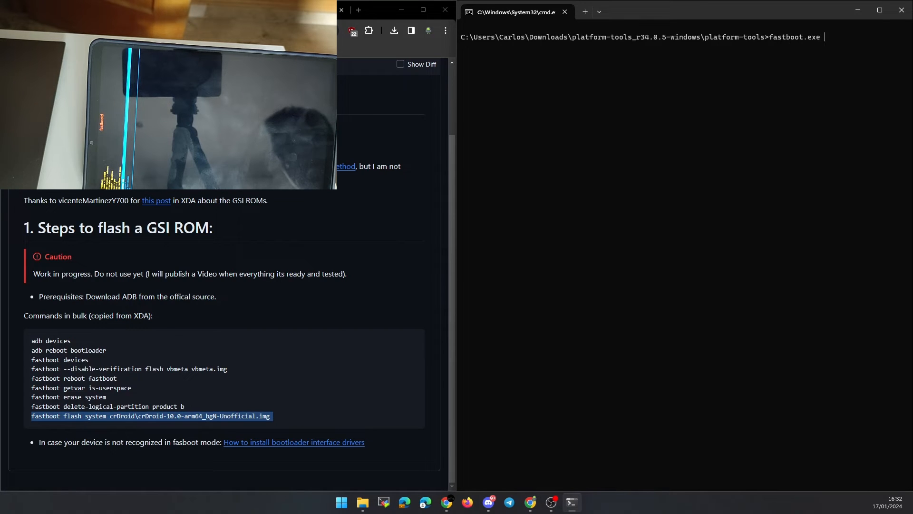
type("flash system")
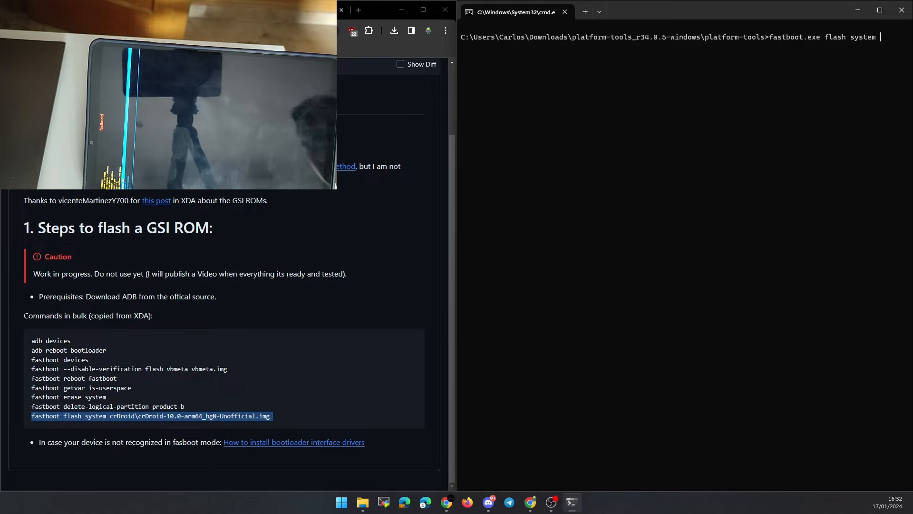
type("crDroid\\crDroid-10.0-arm64_bgN-Unofficial.img")
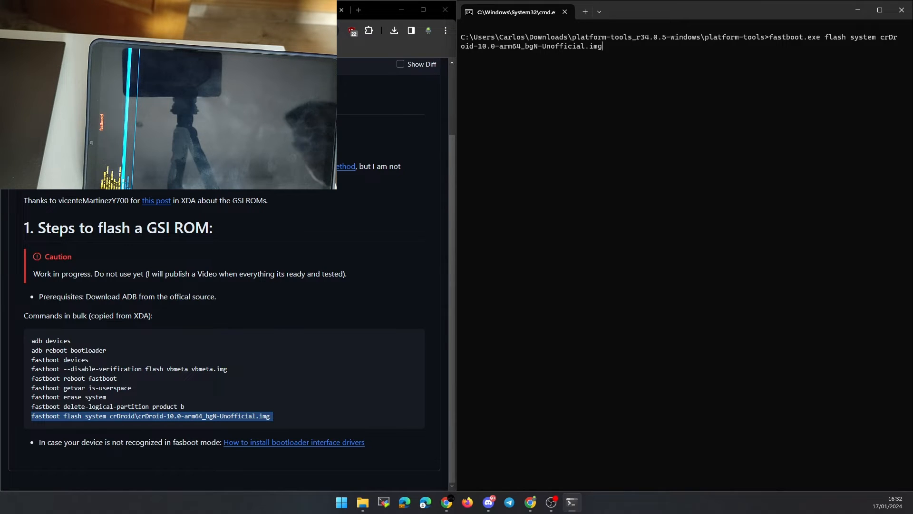
type("/adb.exe")
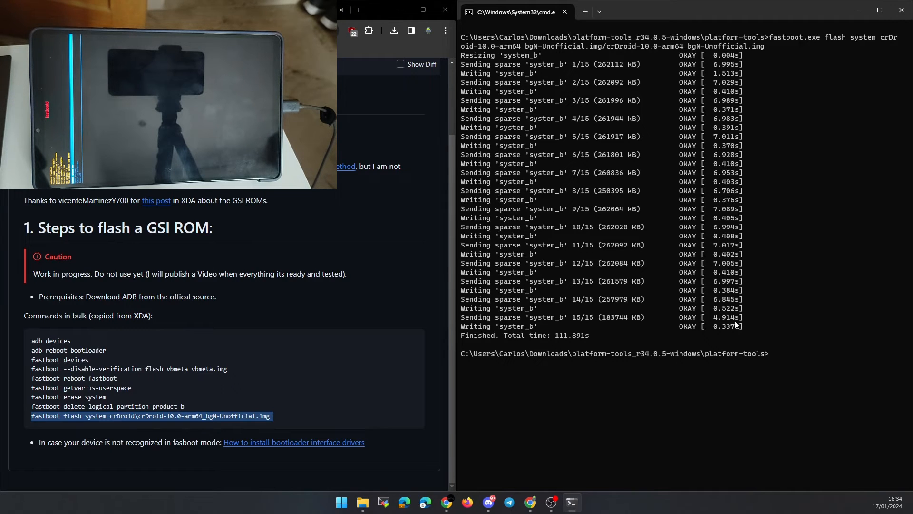
- Reboot the tablet with fastboot.exe so it boots into the crDroid setup wizard
type("fastboot.exe reboo")
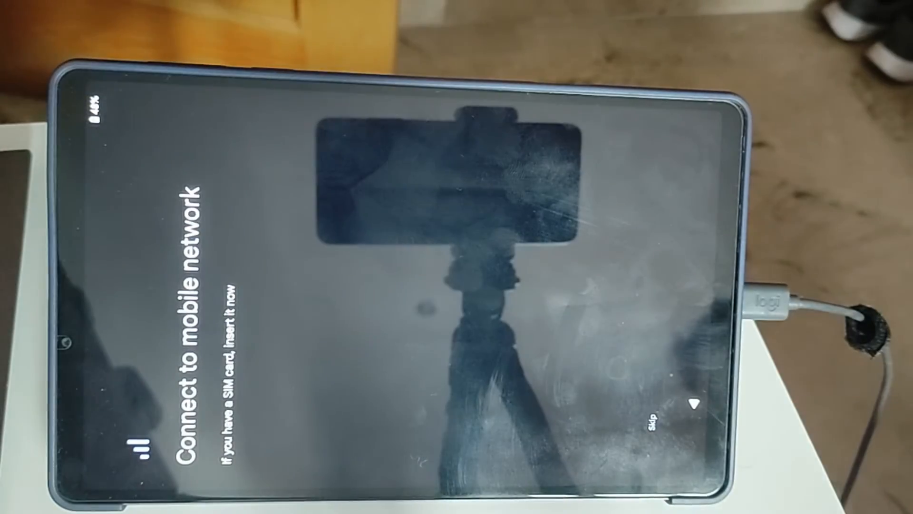
- Skip mobile network and Wi-Fi, accept the crDroid terms and start into the home screen
left_click(655, 420)
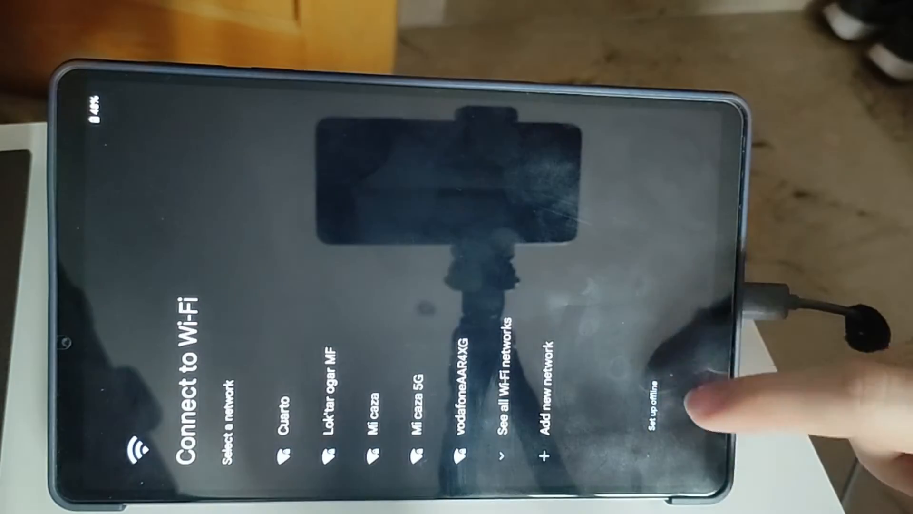
left_click(658, 395)
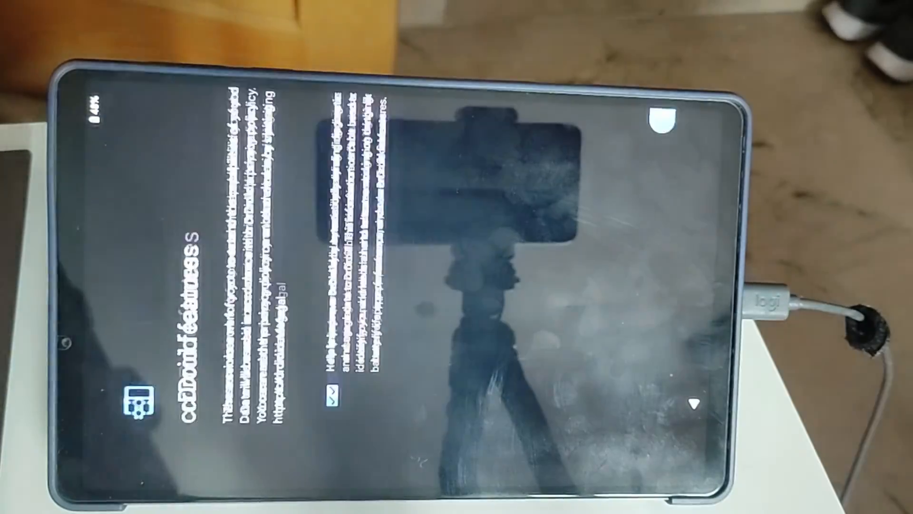
left_click(661, 185)
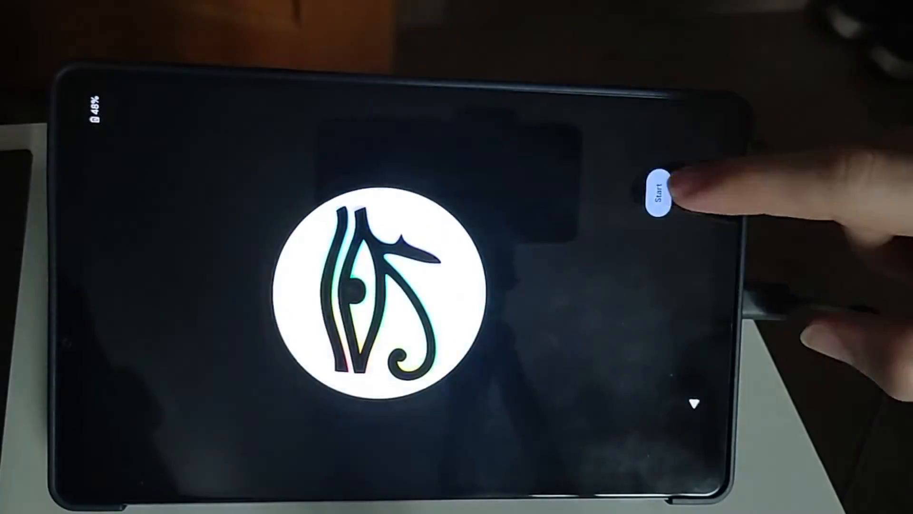
left_click(663, 194)
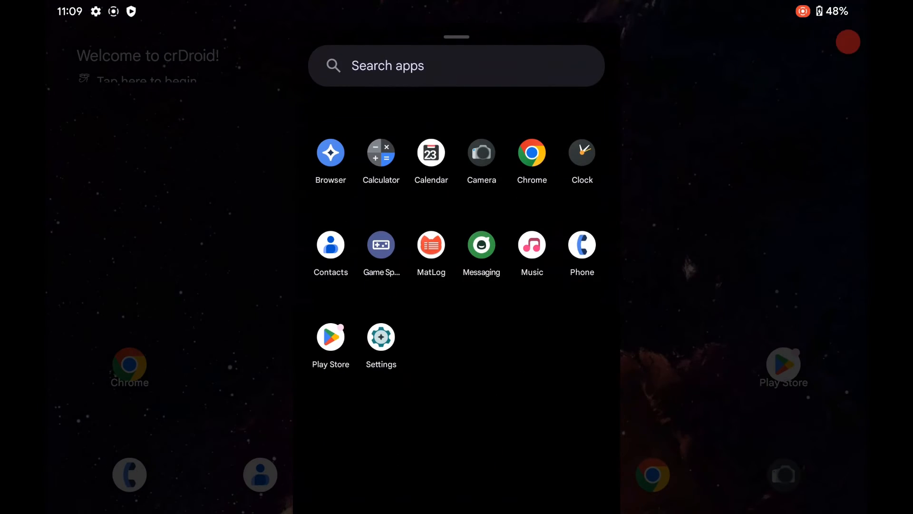
- Check About device in Settings shows Android 14 with crDroid 10.0
left_click(381, 336)
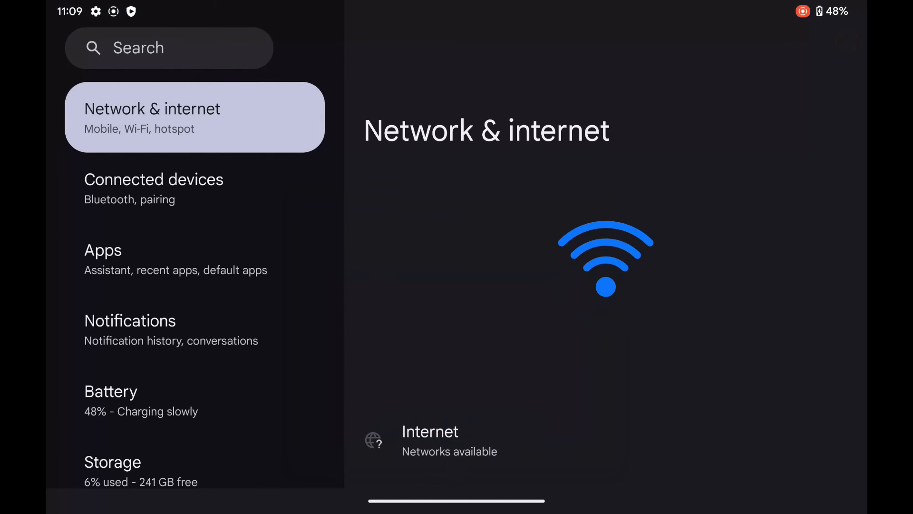
scroll("down", 3)
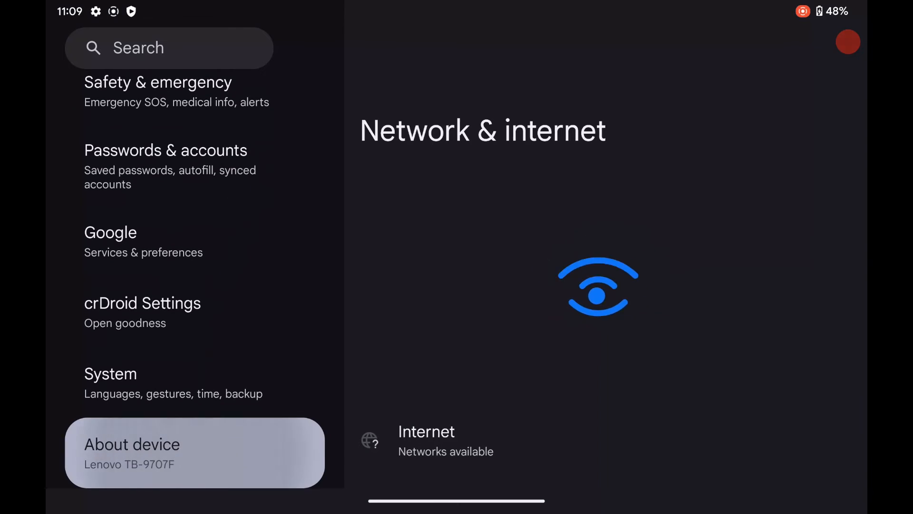
left_click(132, 444)
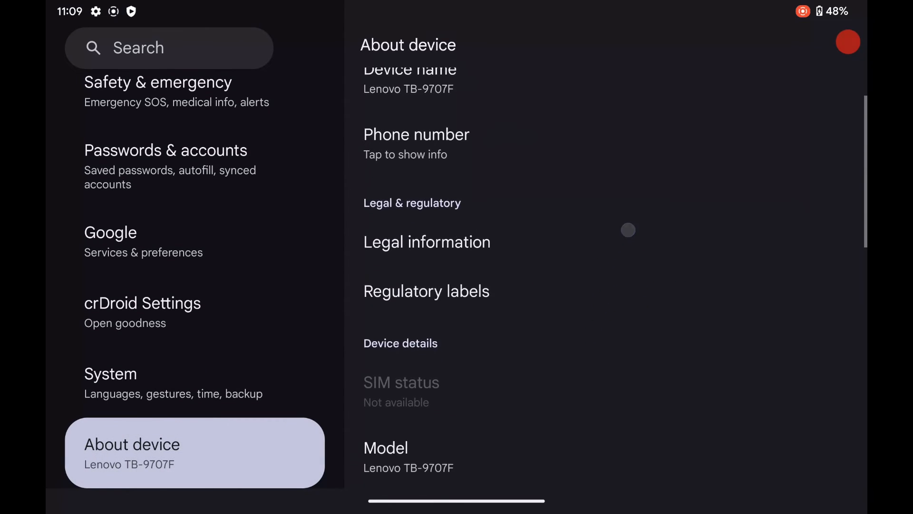
scroll("down", 3)
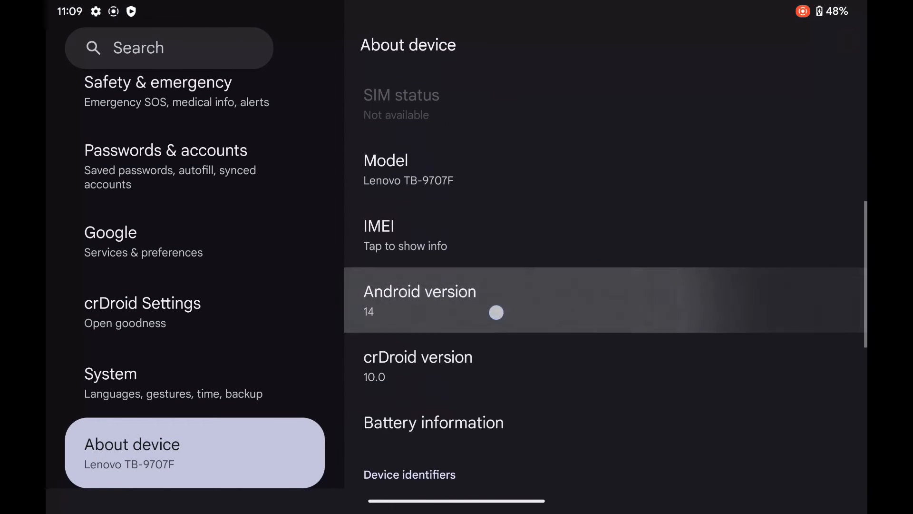
left_click(420, 300)
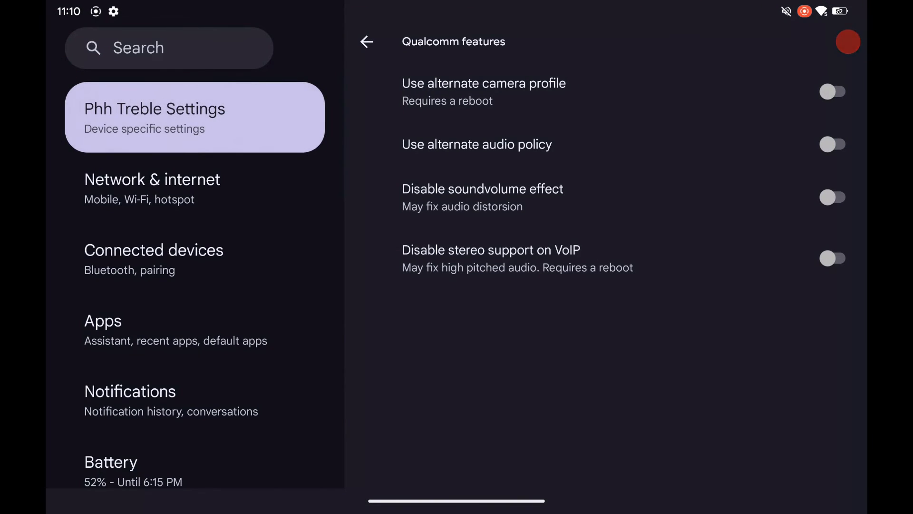
- Review Phh Treble's Misc features, then go into crDroid Settings
left_click(366, 41)
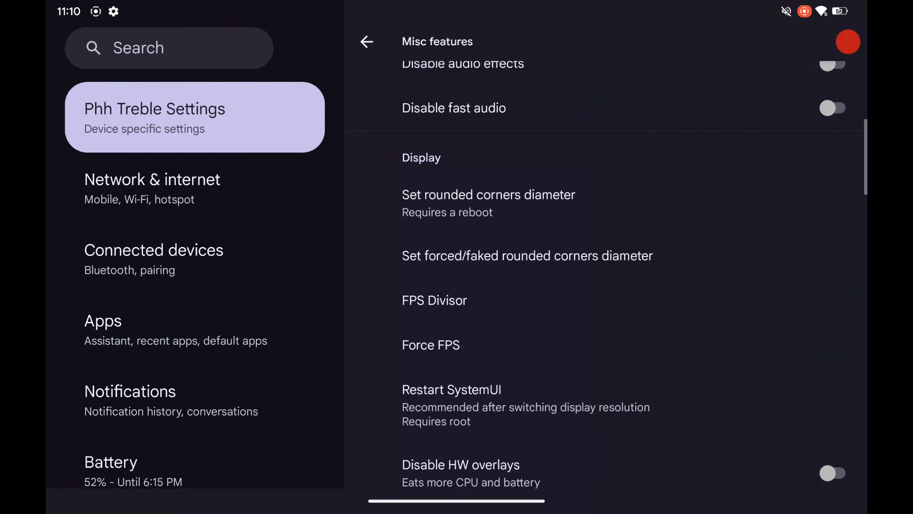
left_click(431, 344)
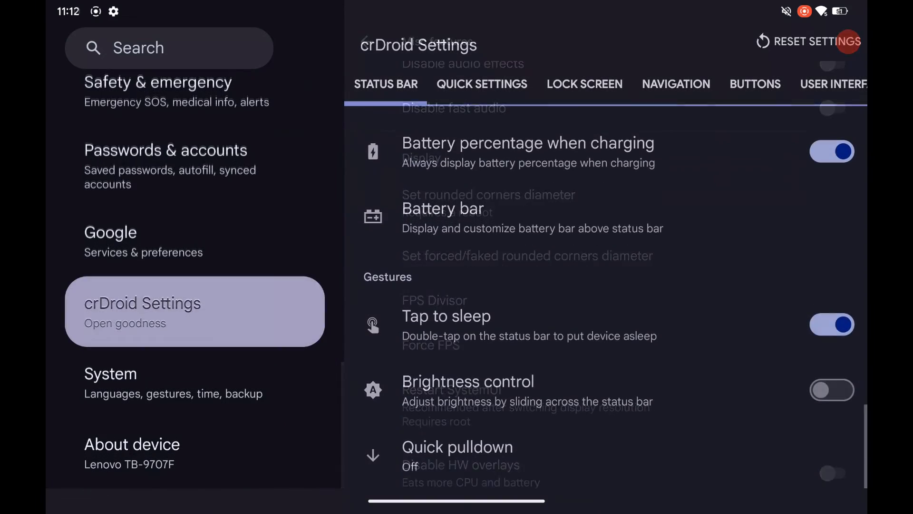
- Search 'rot', enable Rotate lock screen in Rotation settings, then pull down quick settings from home
left_click(168, 48)
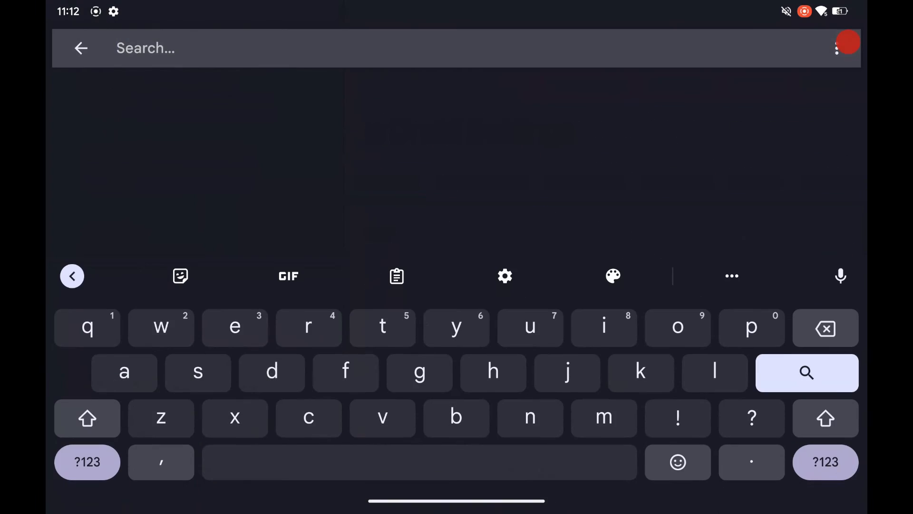
type("rot")
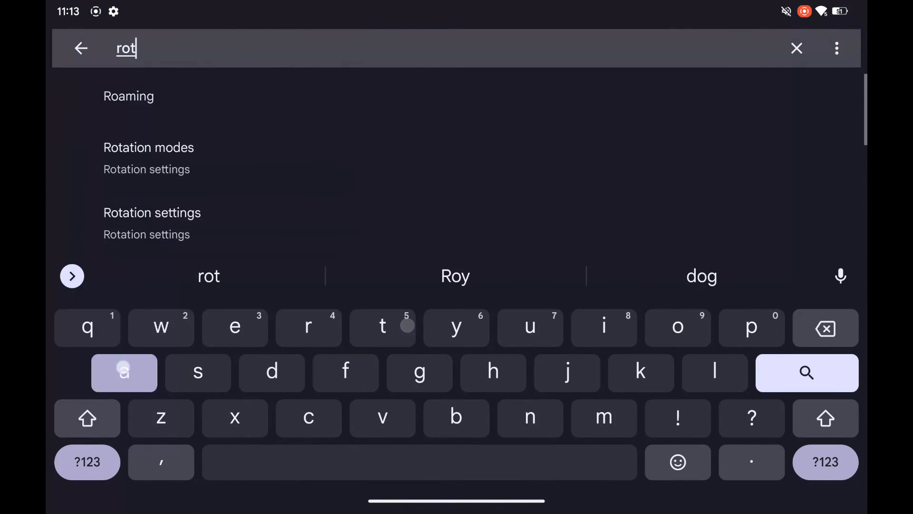
left_click(152, 212)
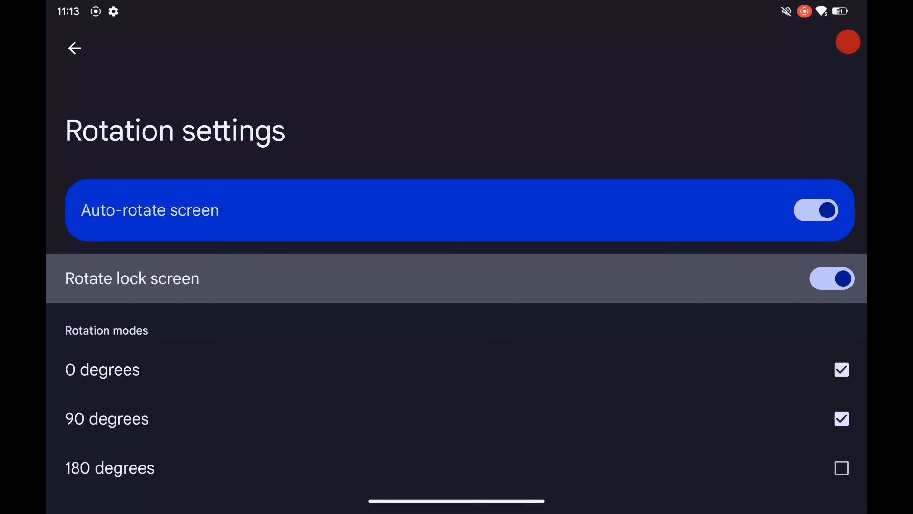
left_click(74, 48)
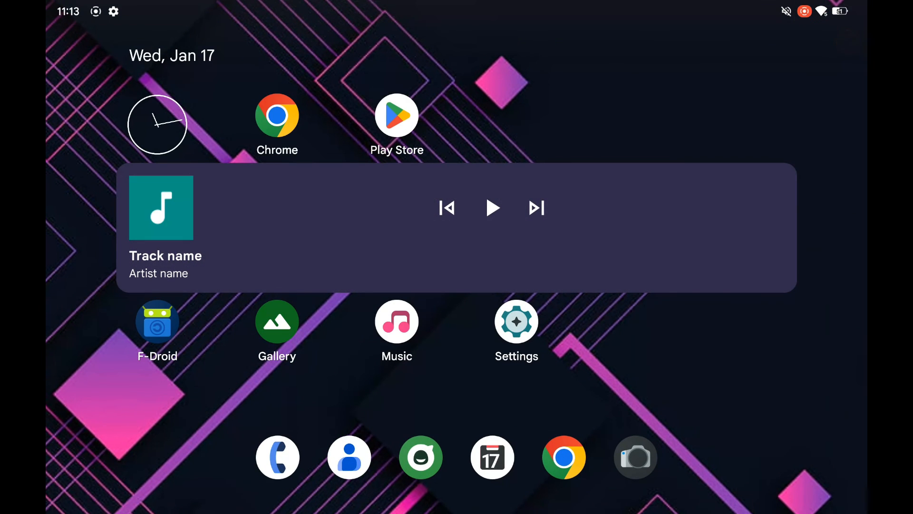
scroll("down", 3)
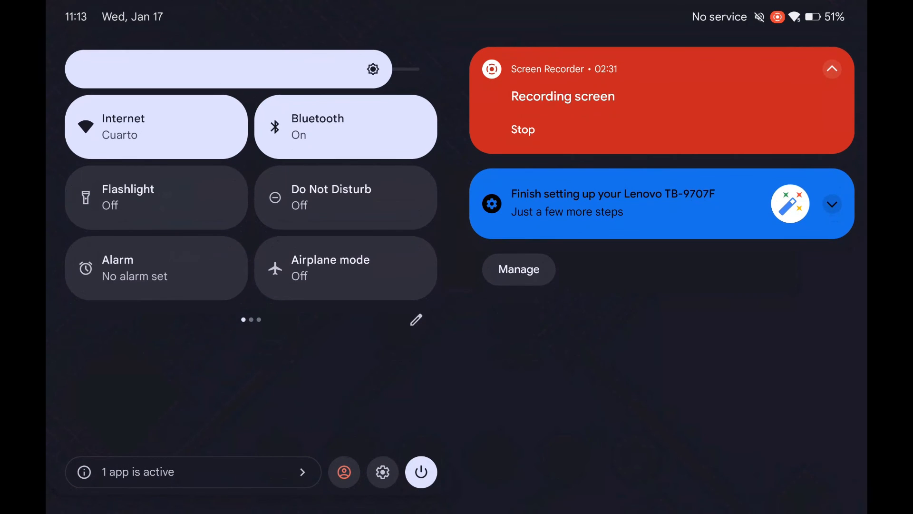